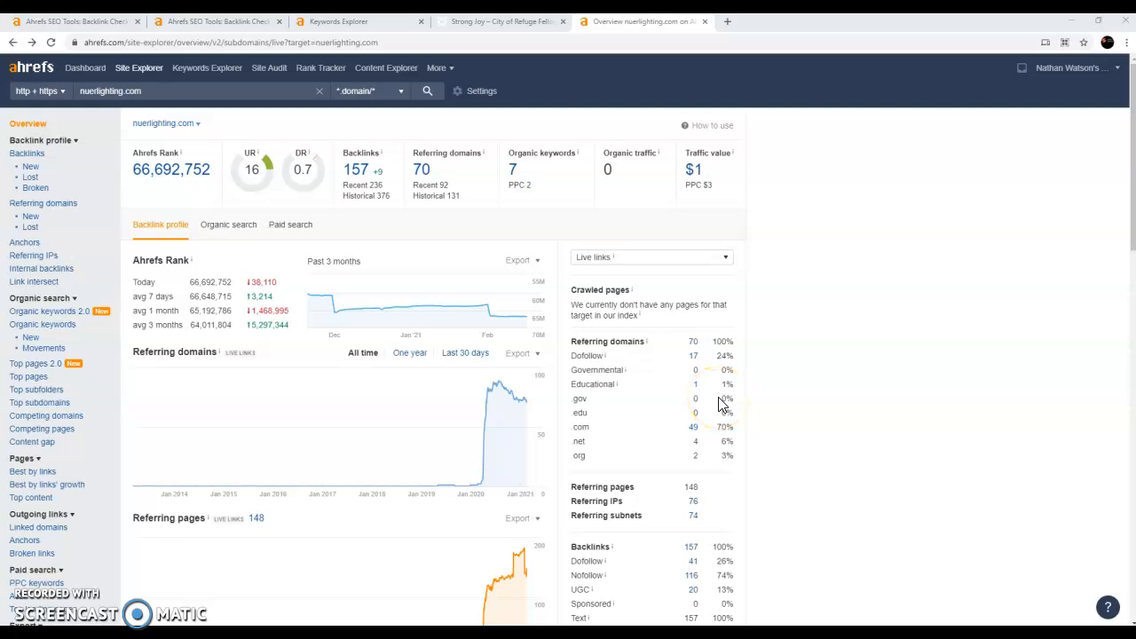
pyautogui.moveTo(833, 245)
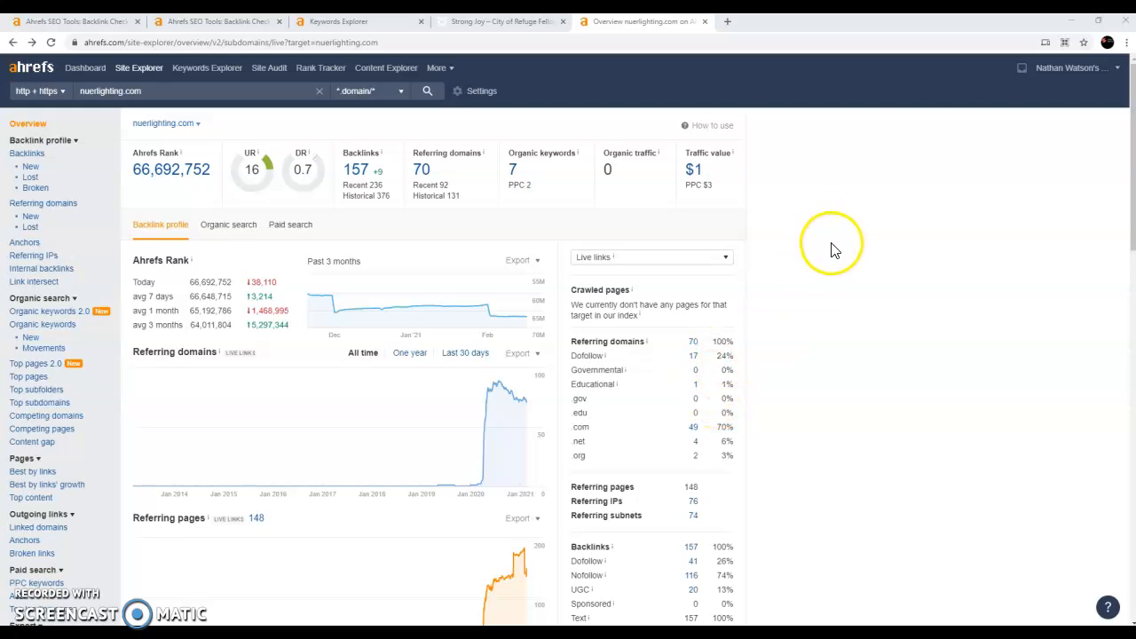
pyautogui.moveTo(905, 213)
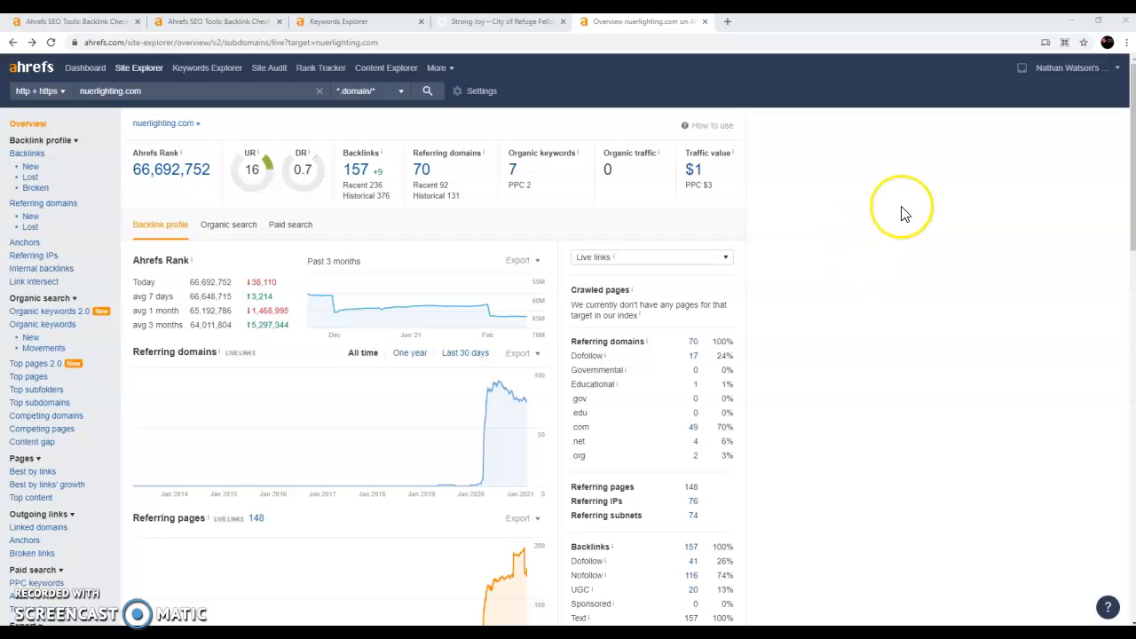
pyautogui.moveTo(903, 212)
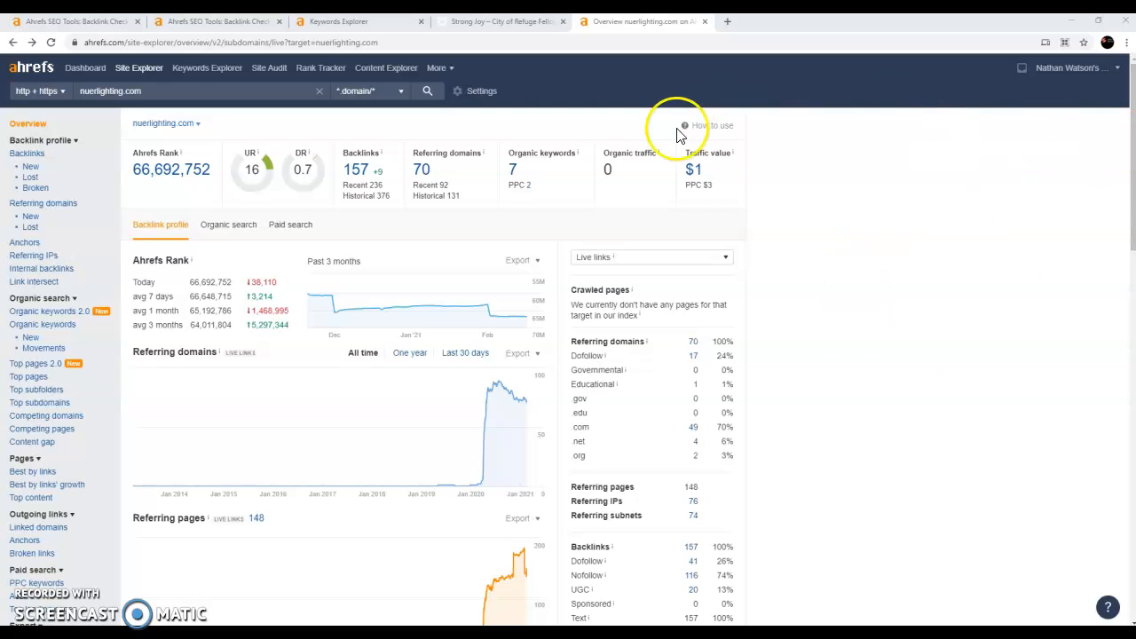
pyautogui.moveTo(681, 133)
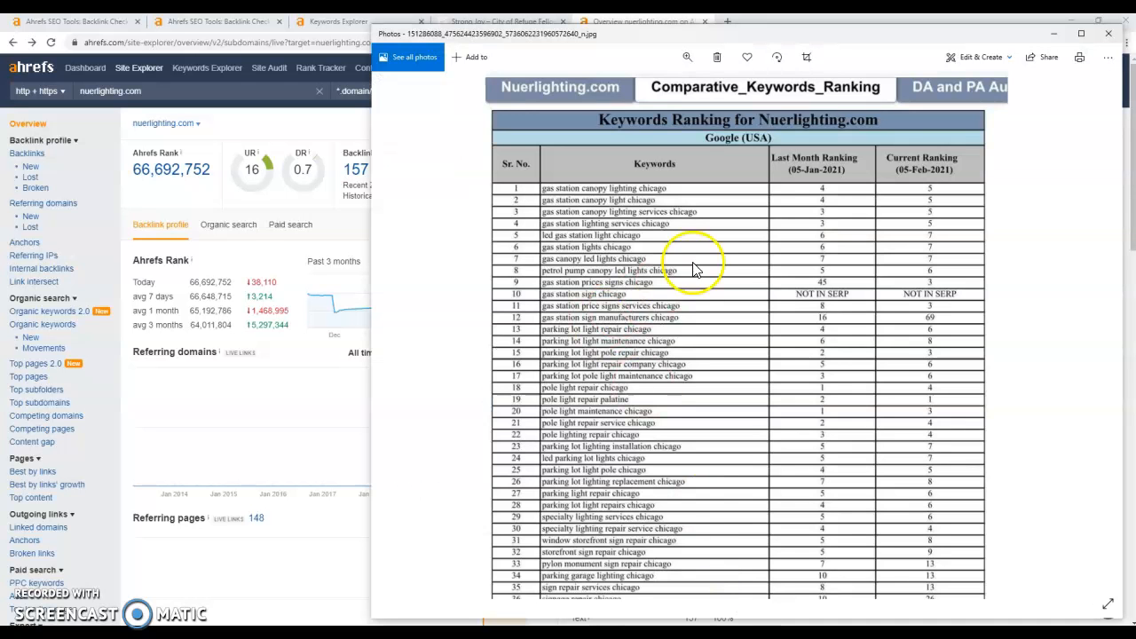
pyautogui.moveTo(866, 320)
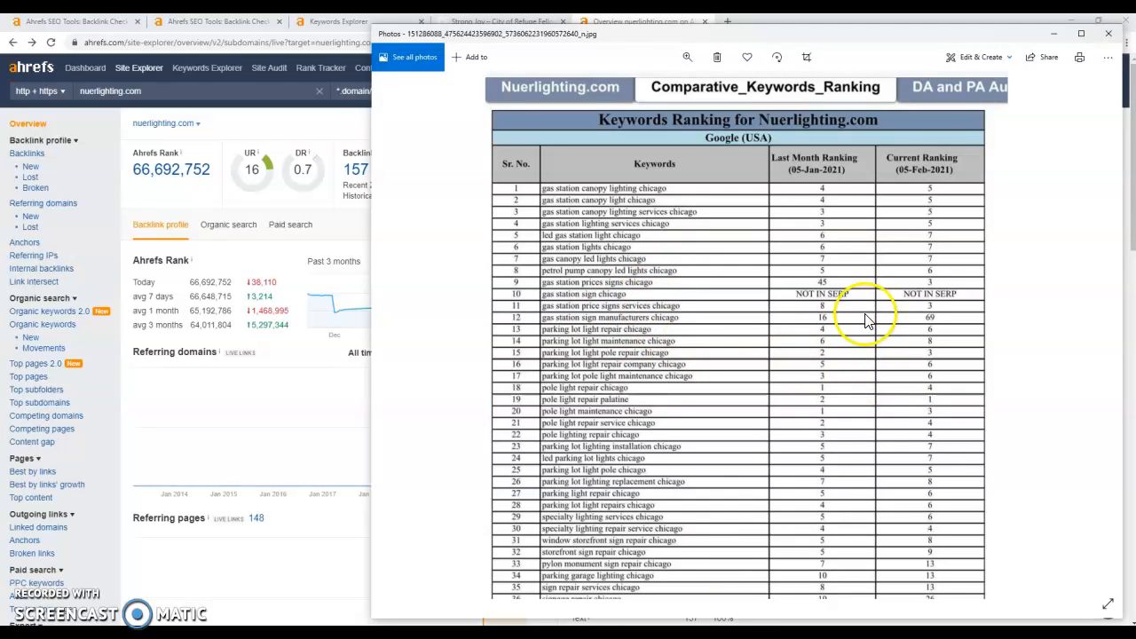
pyautogui.moveTo(643, 284)
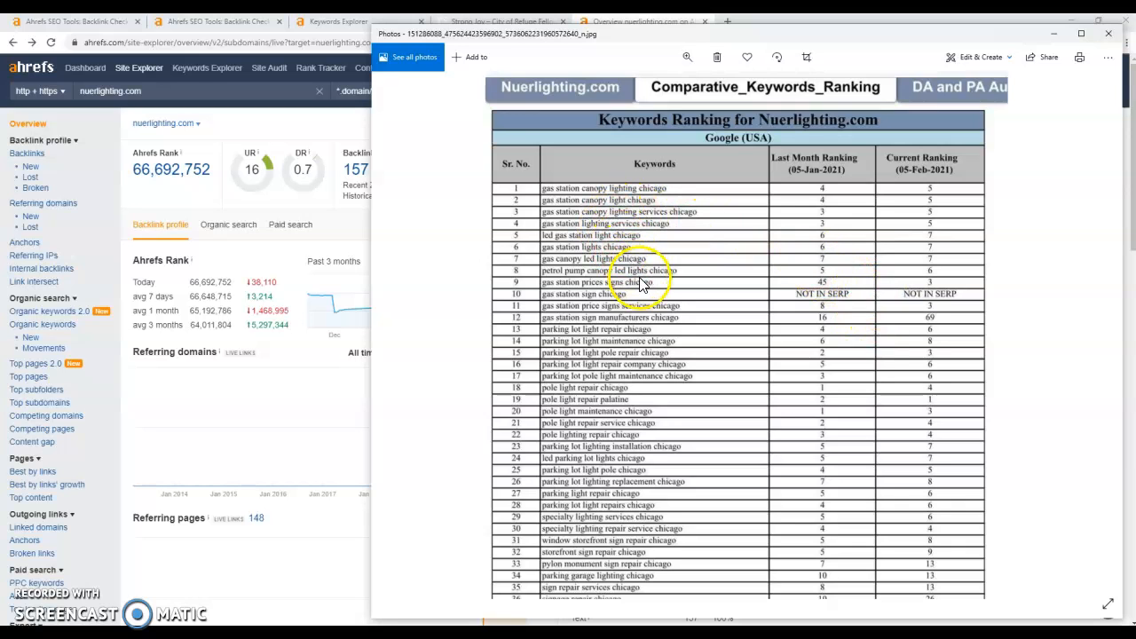
pyautogui.moveTo(664, 310)
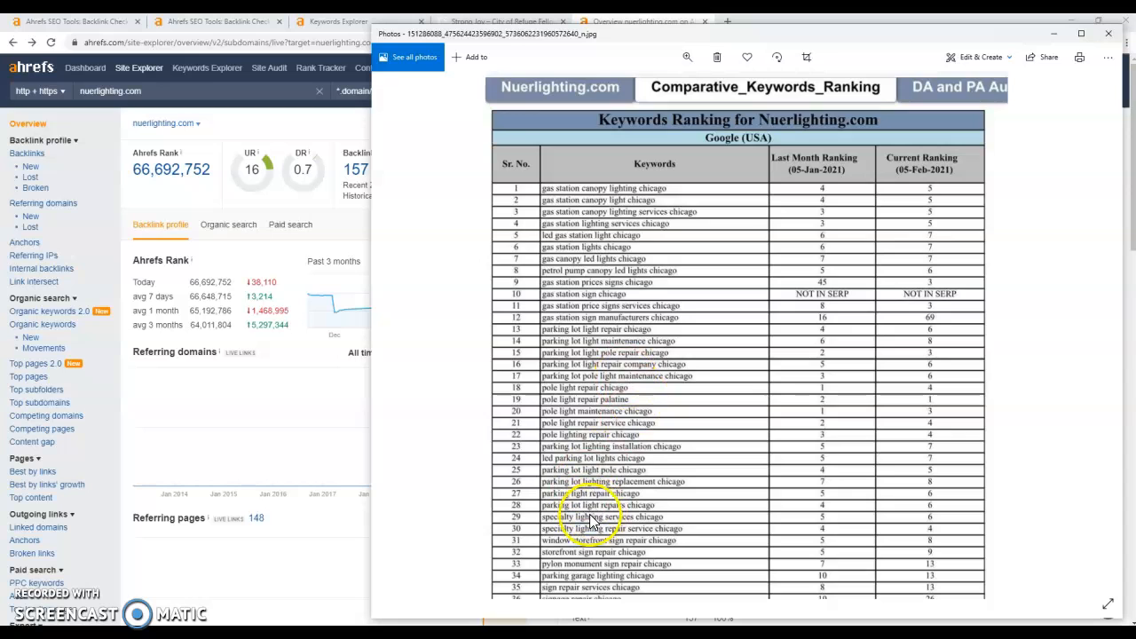
pyautogui.moveTo(635, 364)
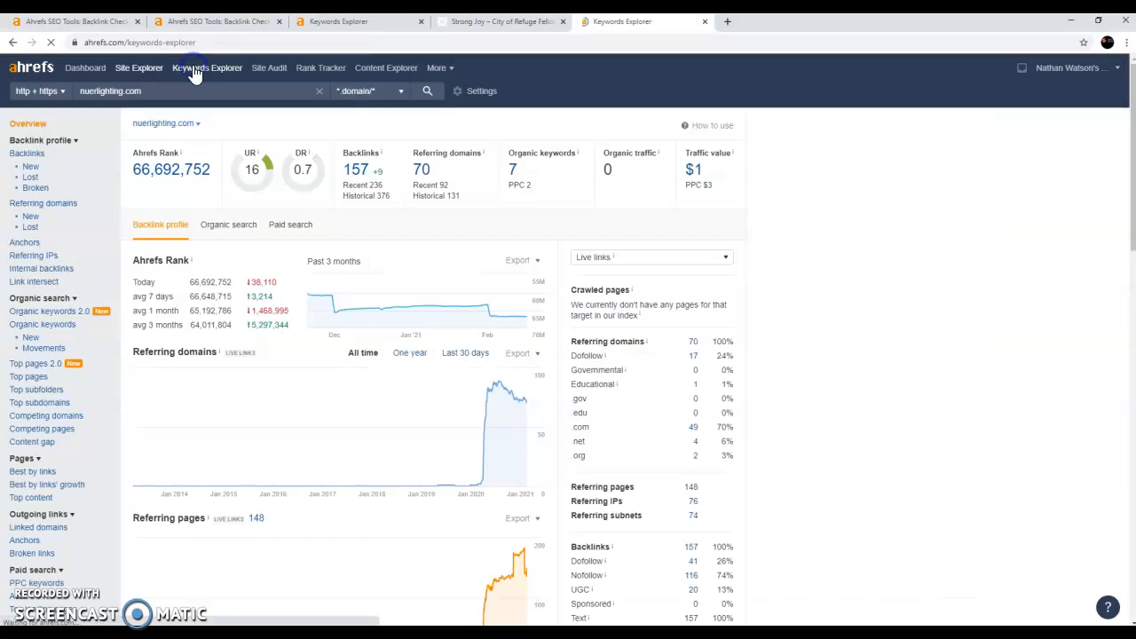
# Step: Look up 'parking lot light pole repair chicago' in Keywords Explorer
pyautogui.click(206, 67)
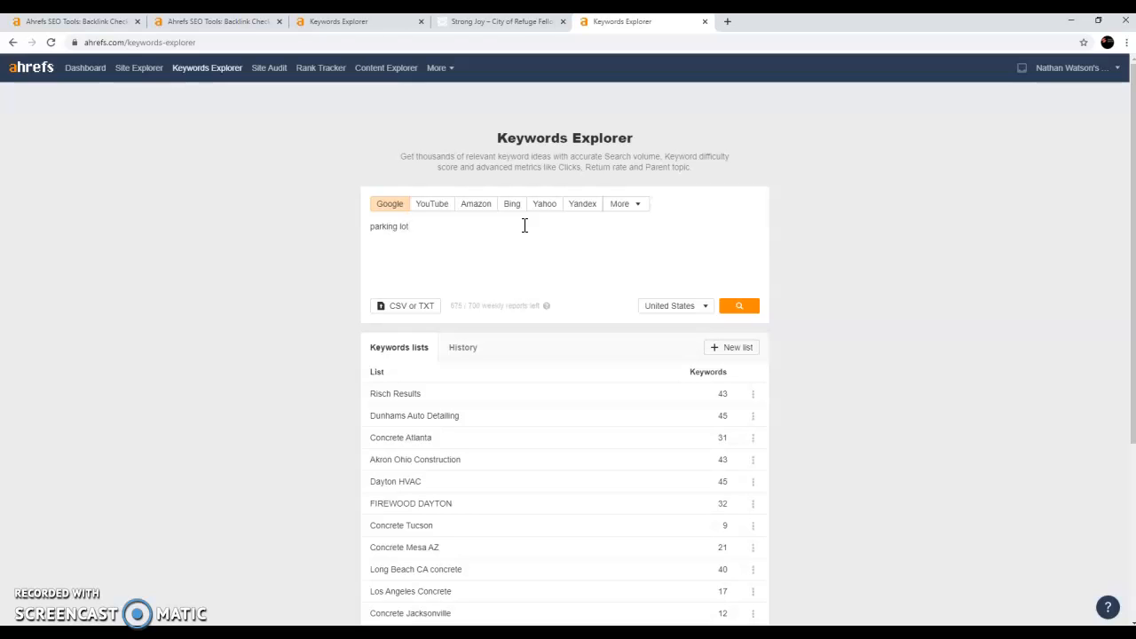
pyautogui.write('light pole')
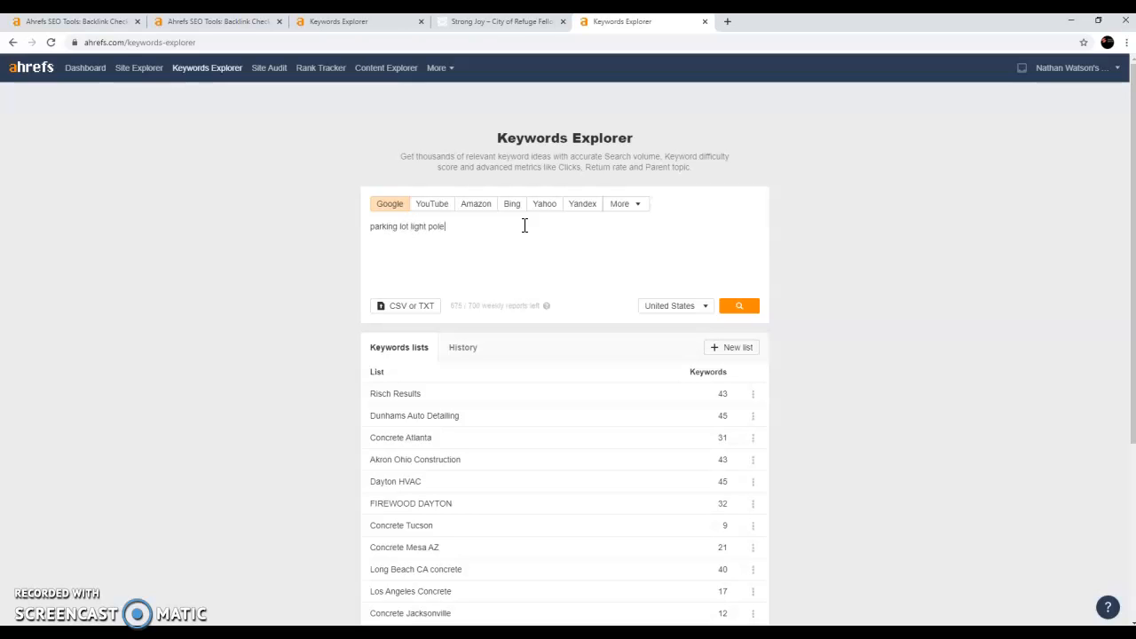
pyautogui.write('repair chicago')
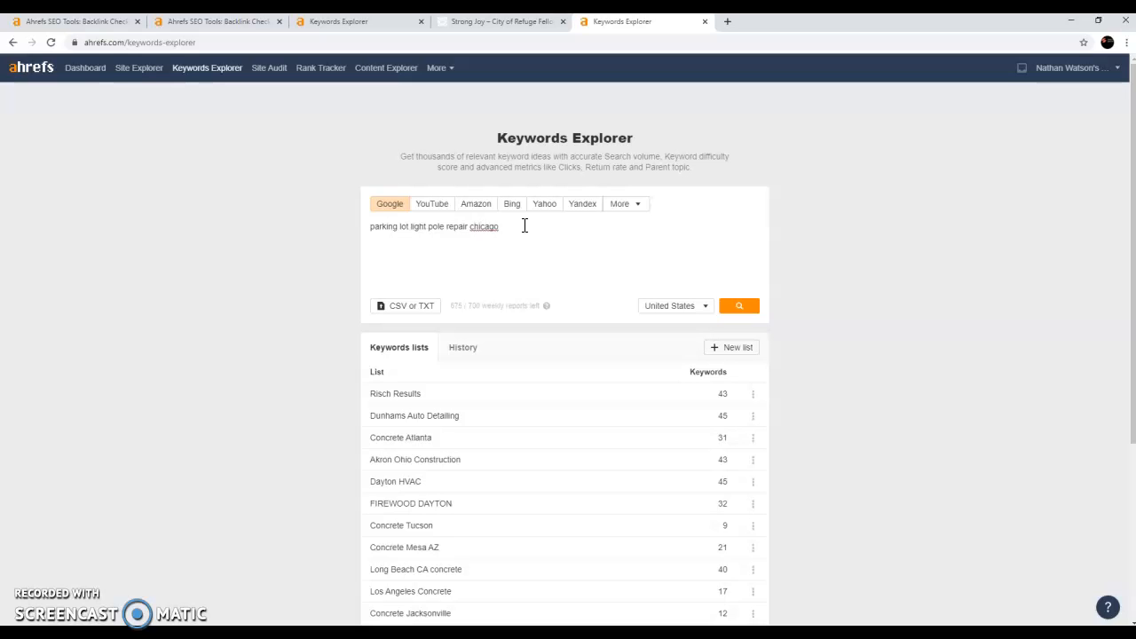
pyautogui.click(738, 305)
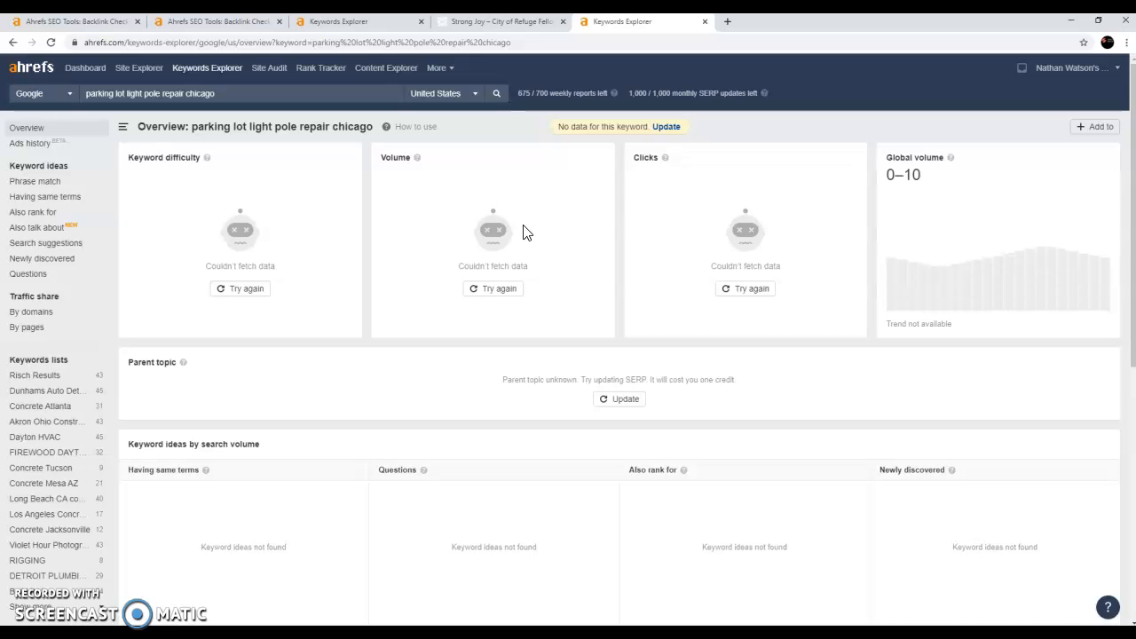
pyautogui.moveTo(346, 240)
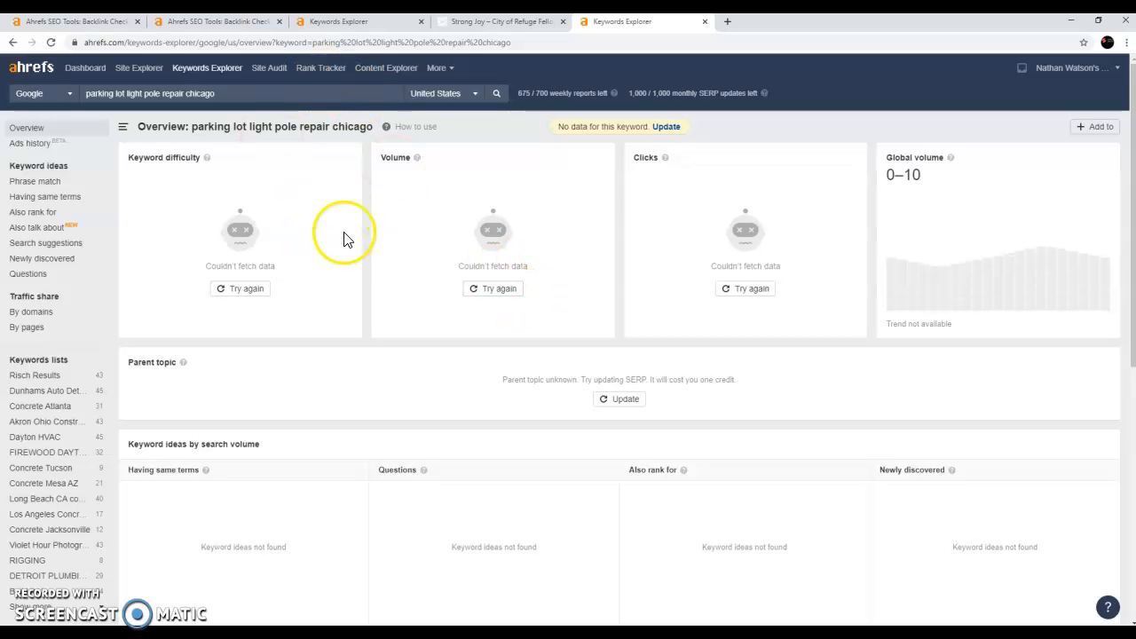
pyautogui.moveTo(772, 432)
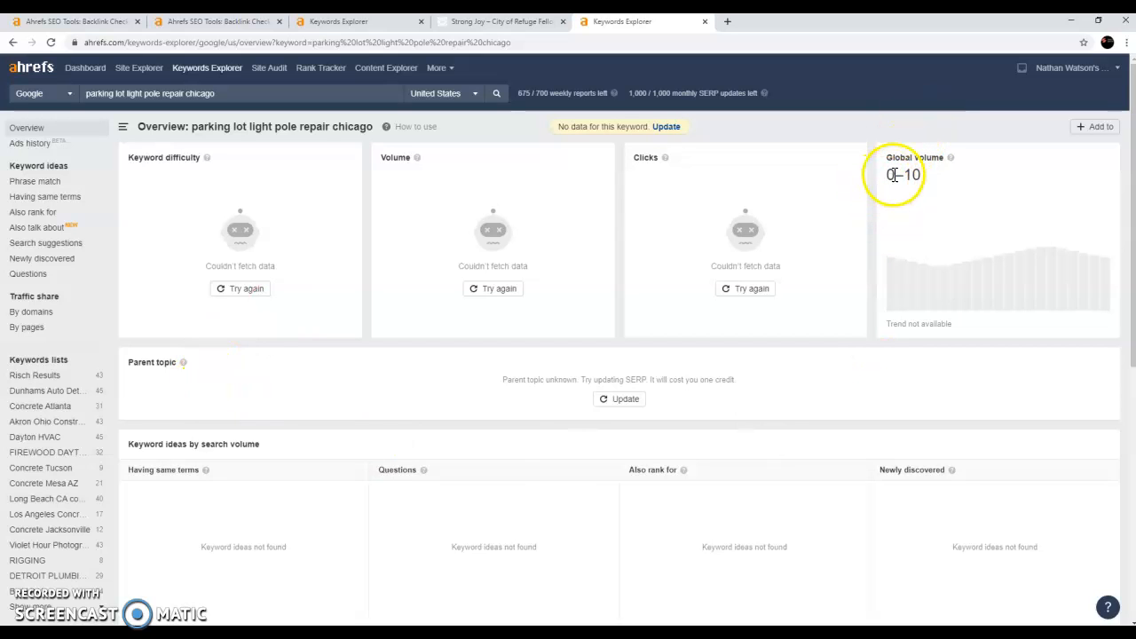
pyautogui.moveTo(916, 355)
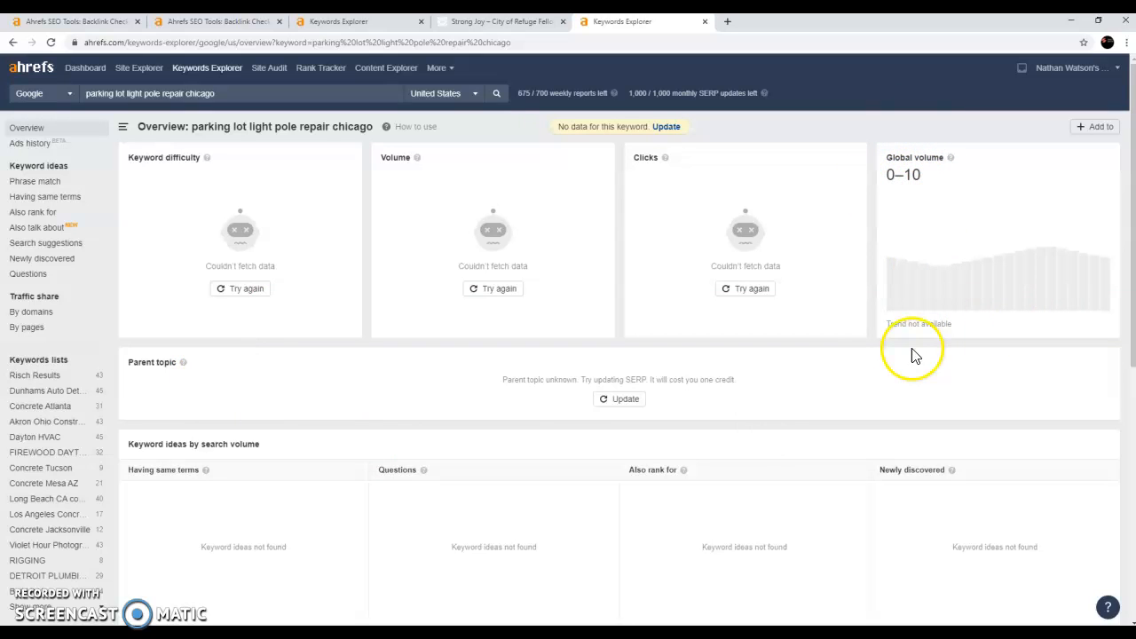
pyautogui.moveTo(919, 358)
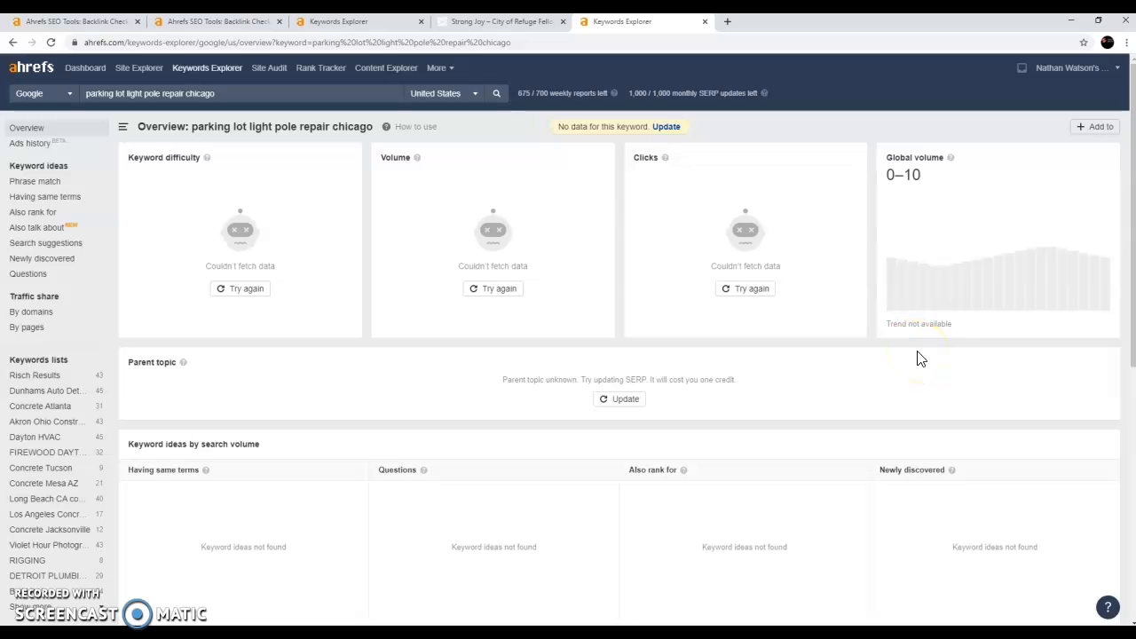
pyautogui.moveTo(958, 364)
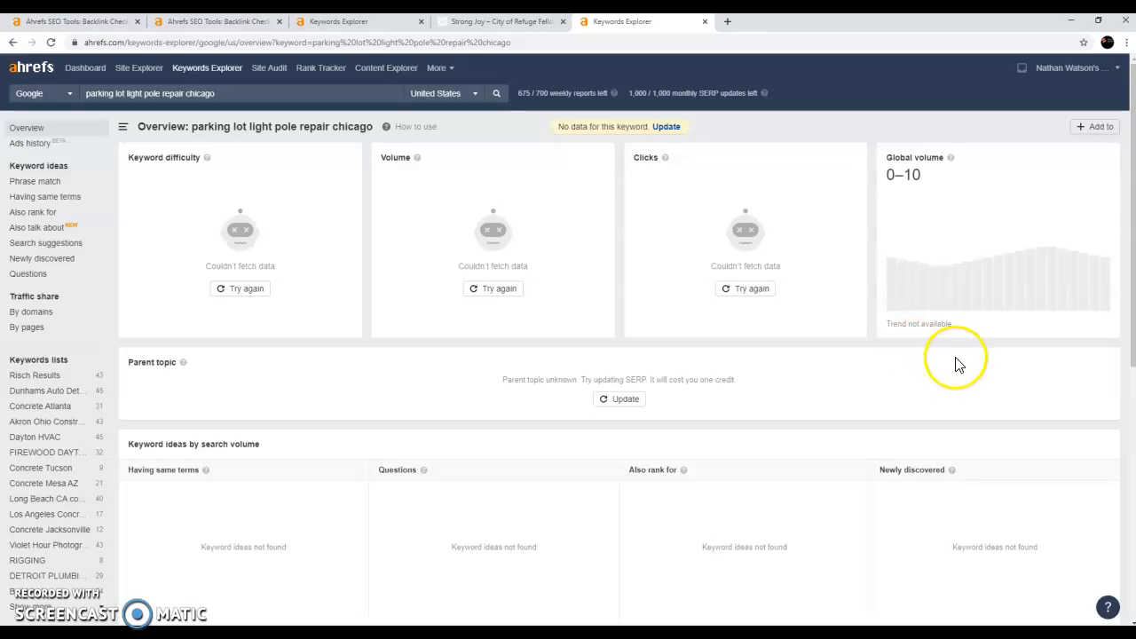
pyautogui.moveTo(217, 284)
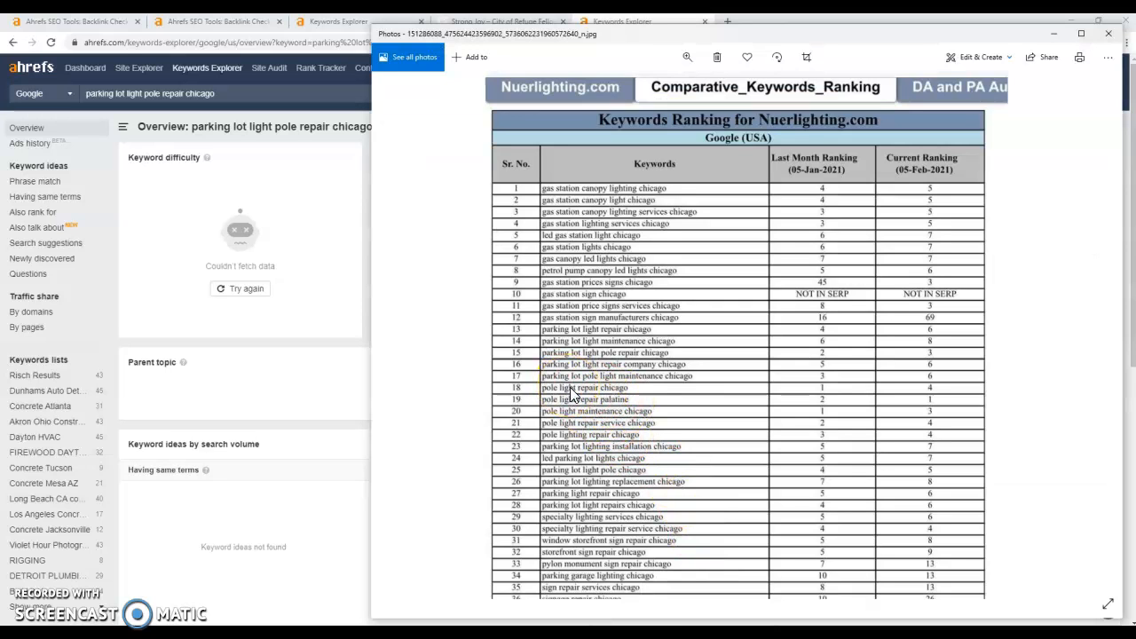
pyautogui.moveTo(186, 191)
pyautogui.write('pole light')
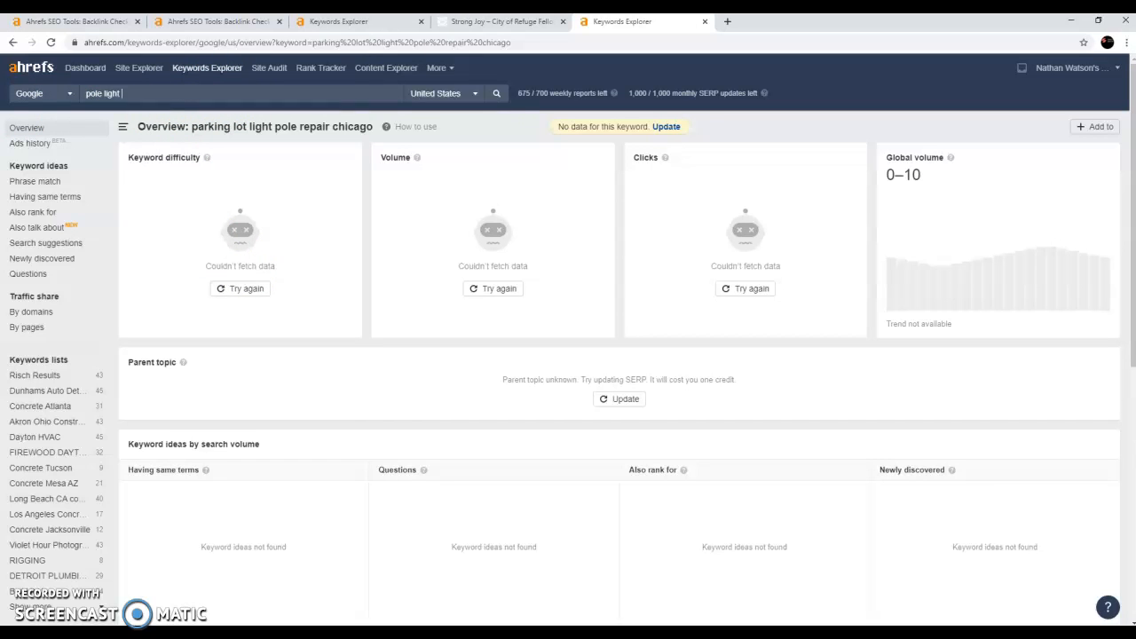
# Step: Look up 'pole light repair chicago' in Keywords Explorer
pyautogui.write('repair chica')
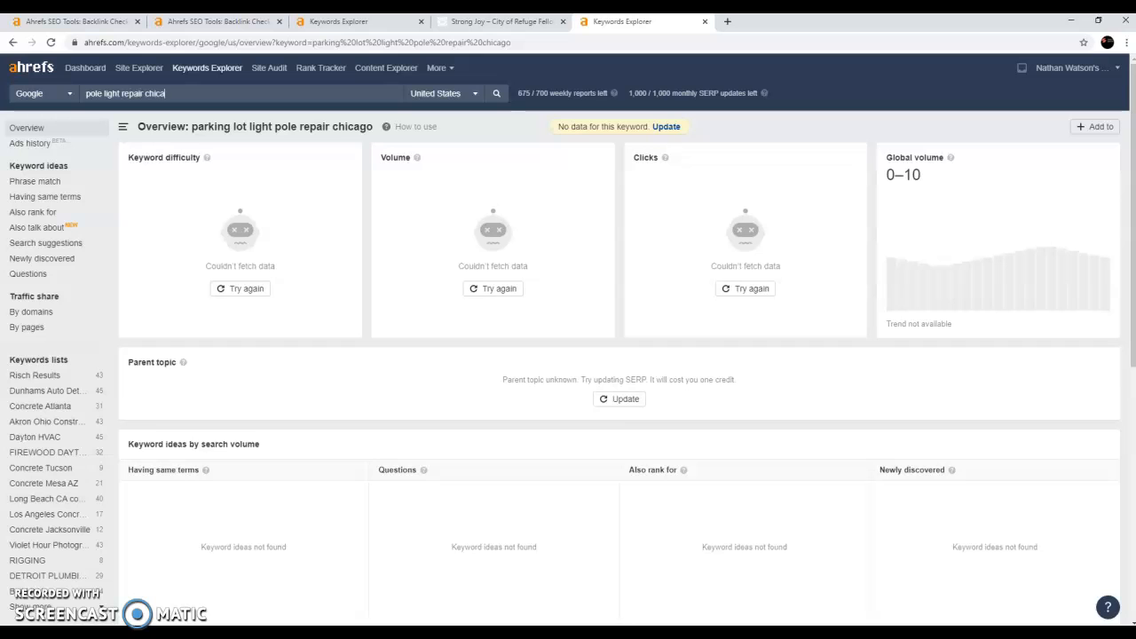
pyautogui.click(497, 93)
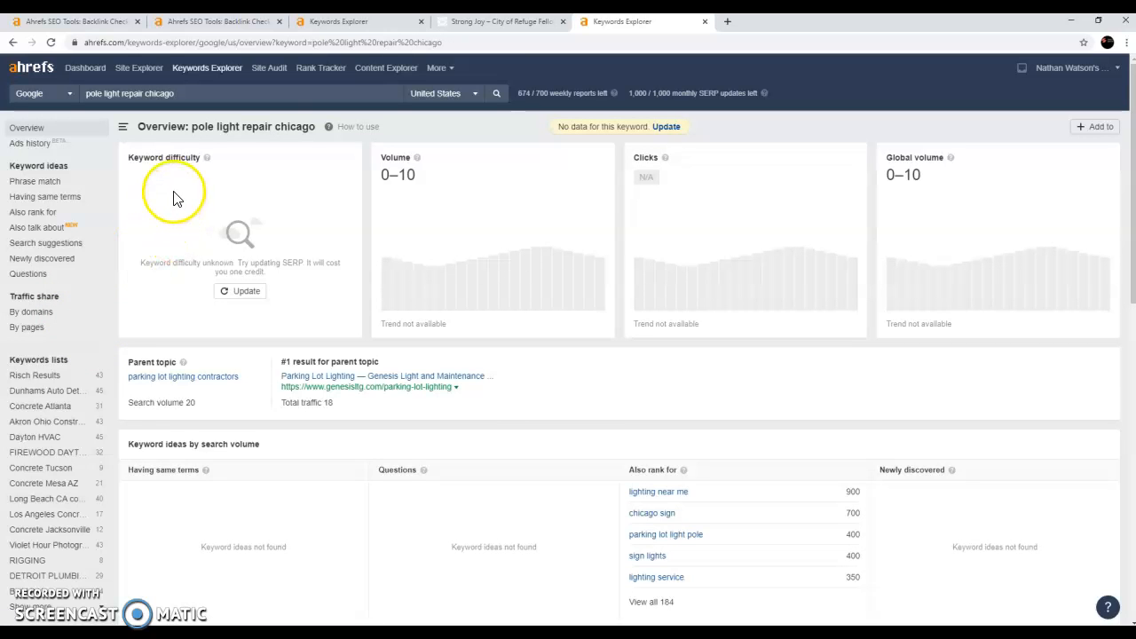
pyautogui.moveTo(561, 211)
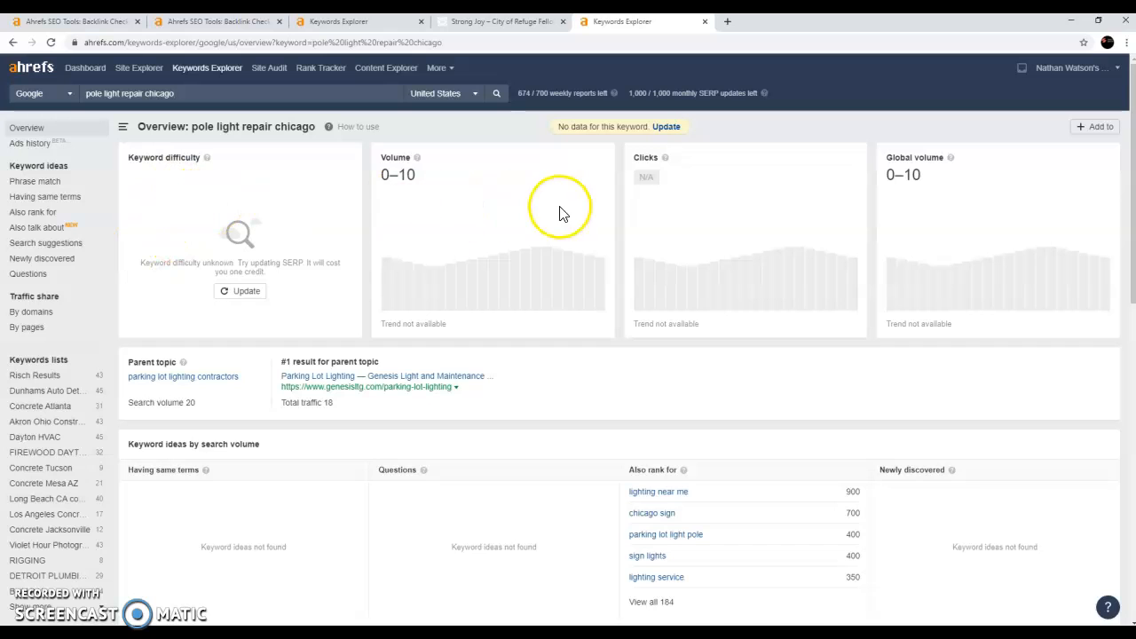
pyautogui.moveTo(358, 193)
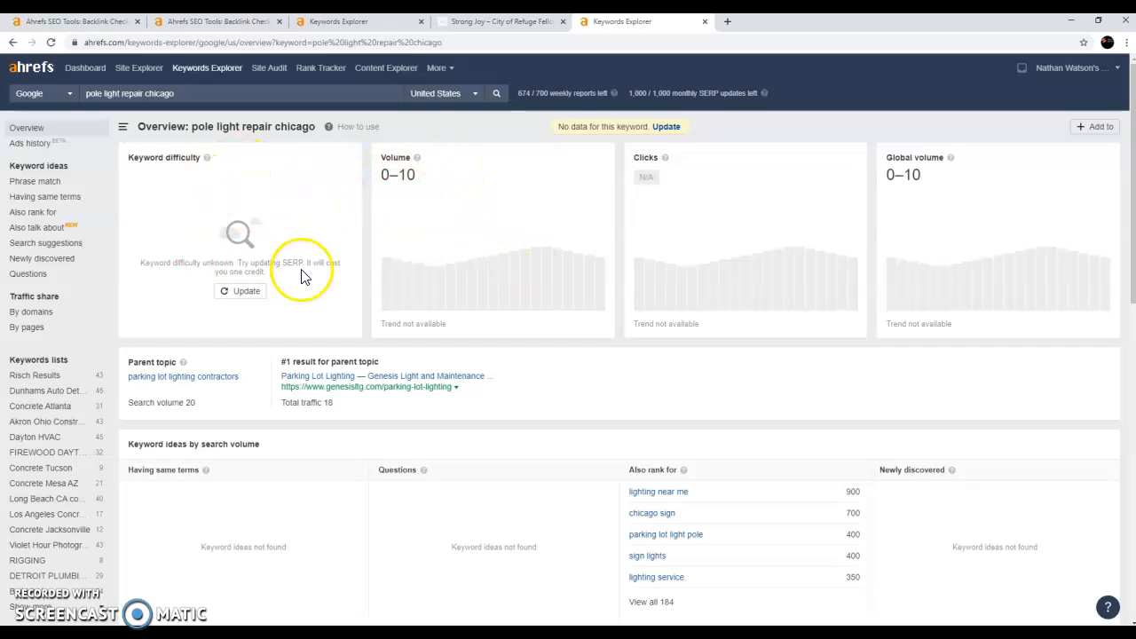
pyautogui.moveTo(462, 213)
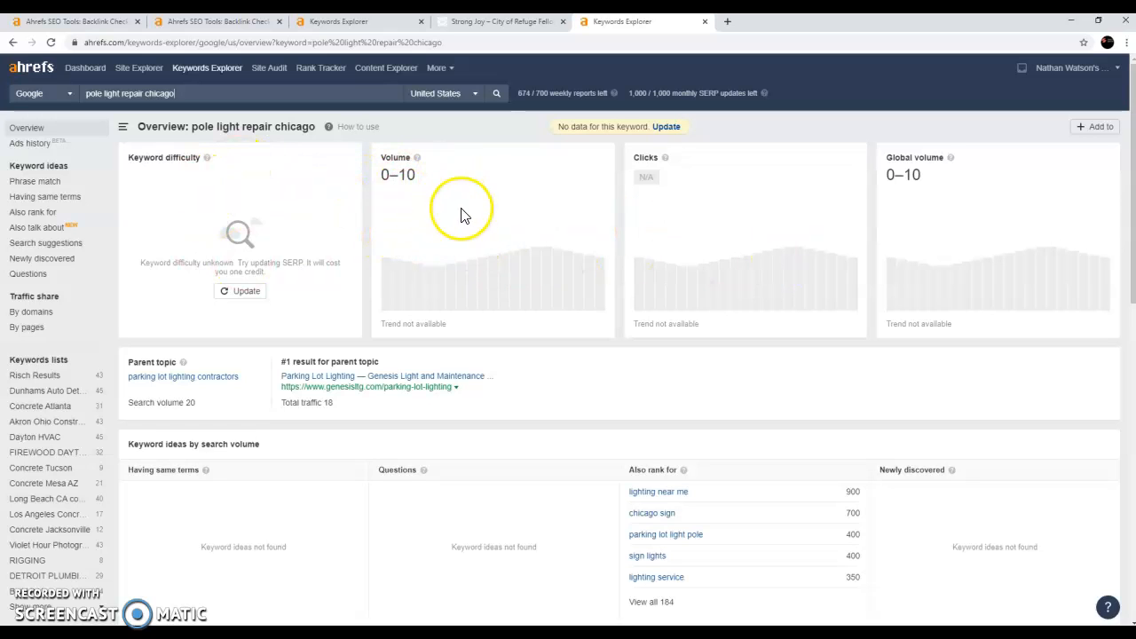
pyautogui.moveTo(487, 204)
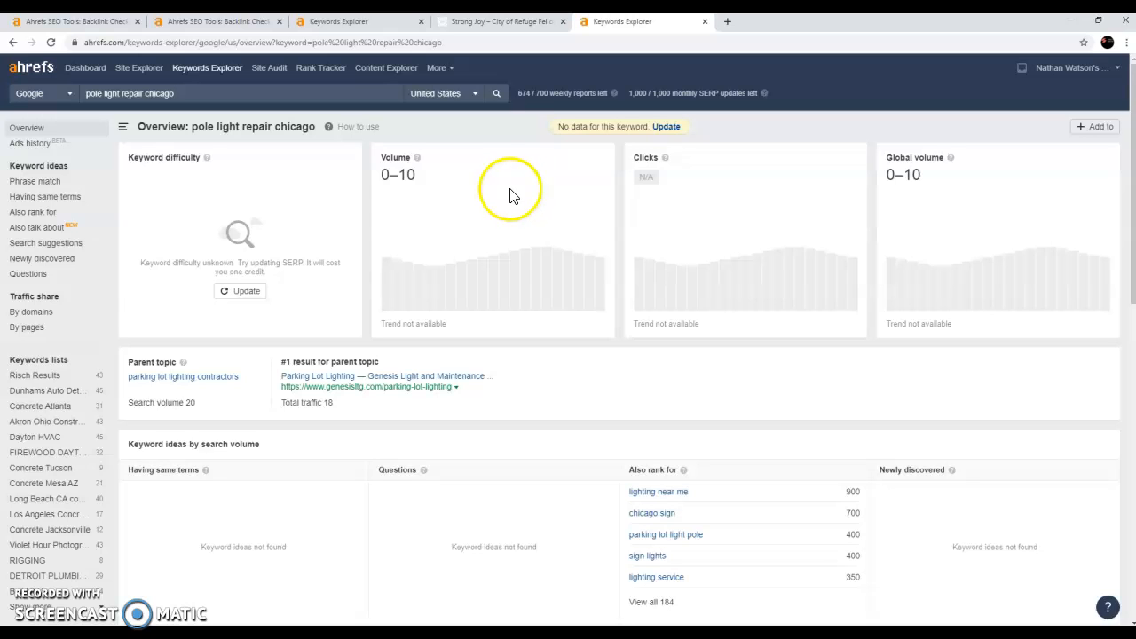
pyautogui.moveTo(493, 244)
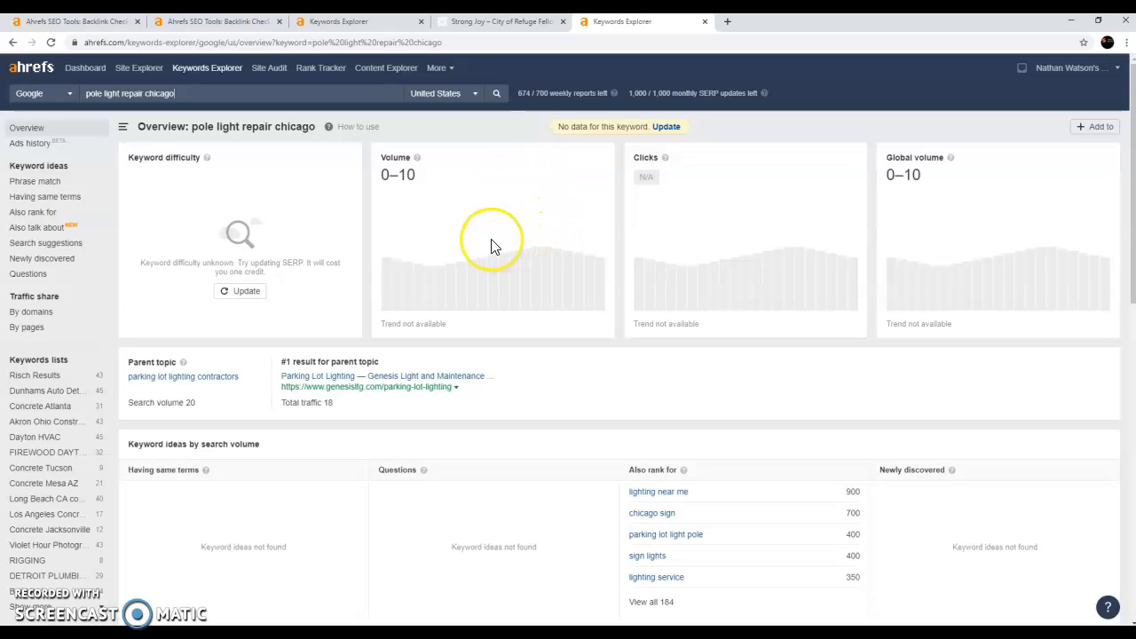
pyautogui.moveTo(528, 237)
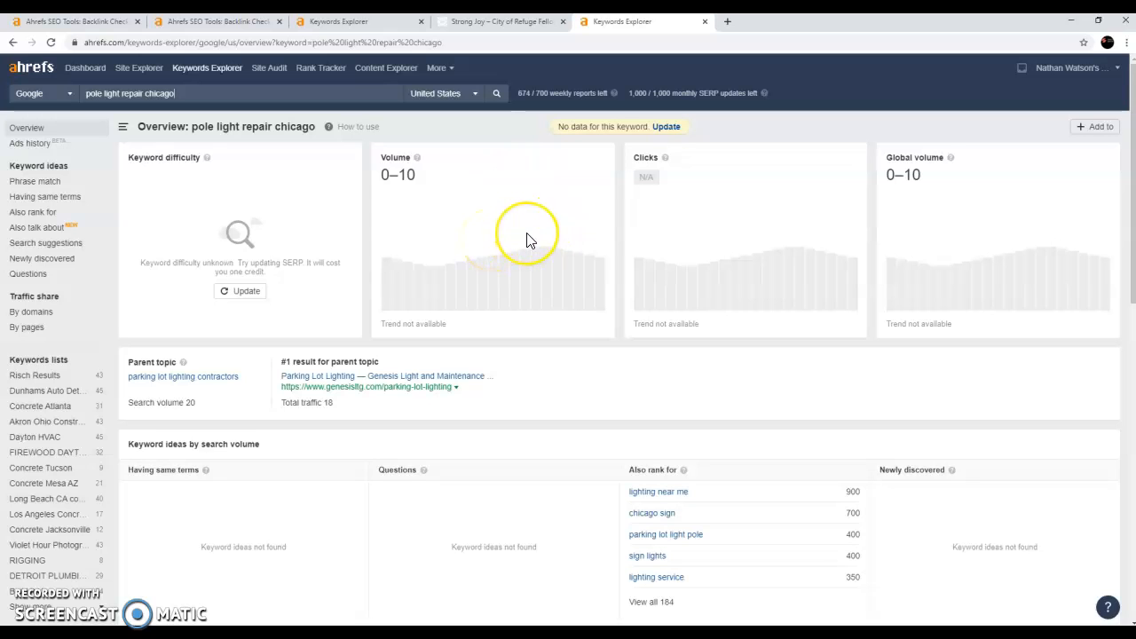
pyautogui.moveTo(561, 238)
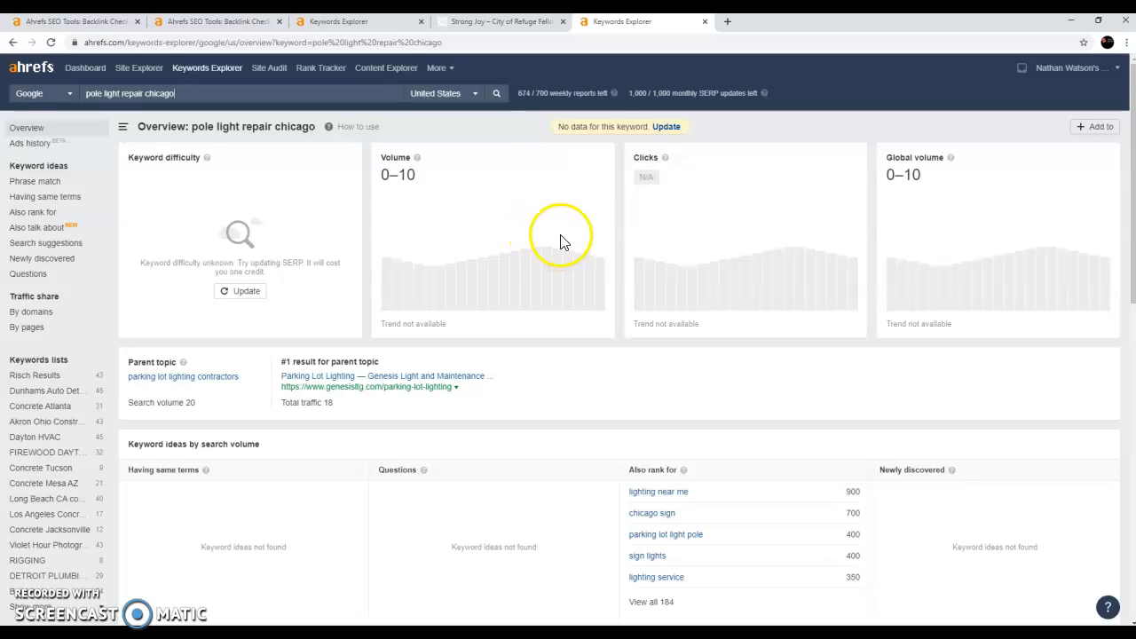
pyautogui.moveTo(447, 293)
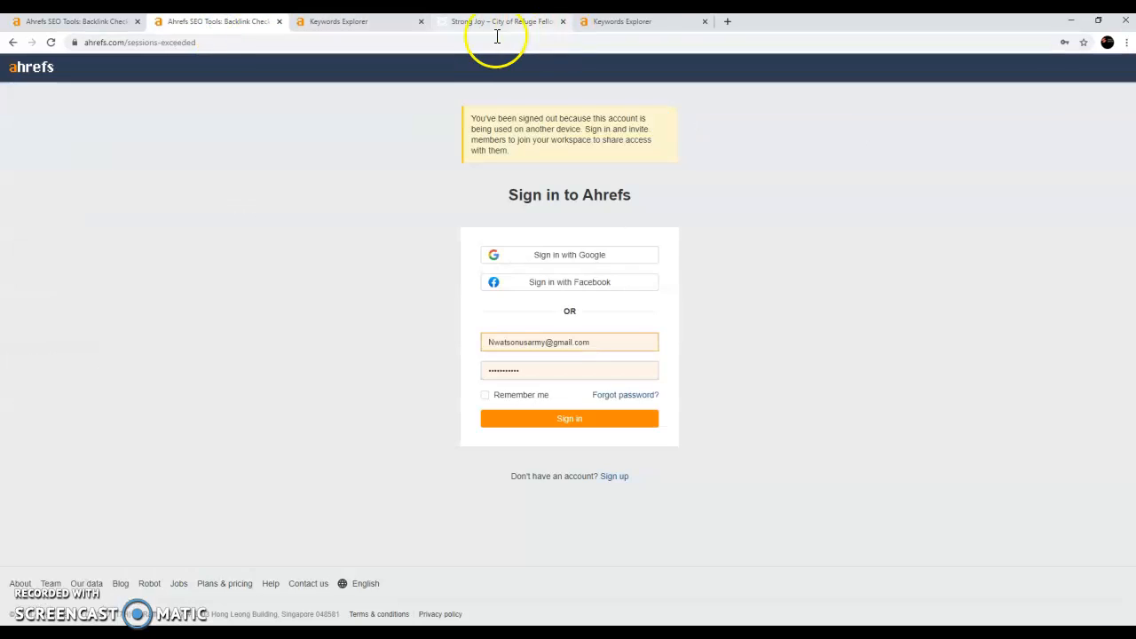
# Step: Enter nuerlighting.com in Site Explorer to research its backlinks
pyautogui.click(621, 21)
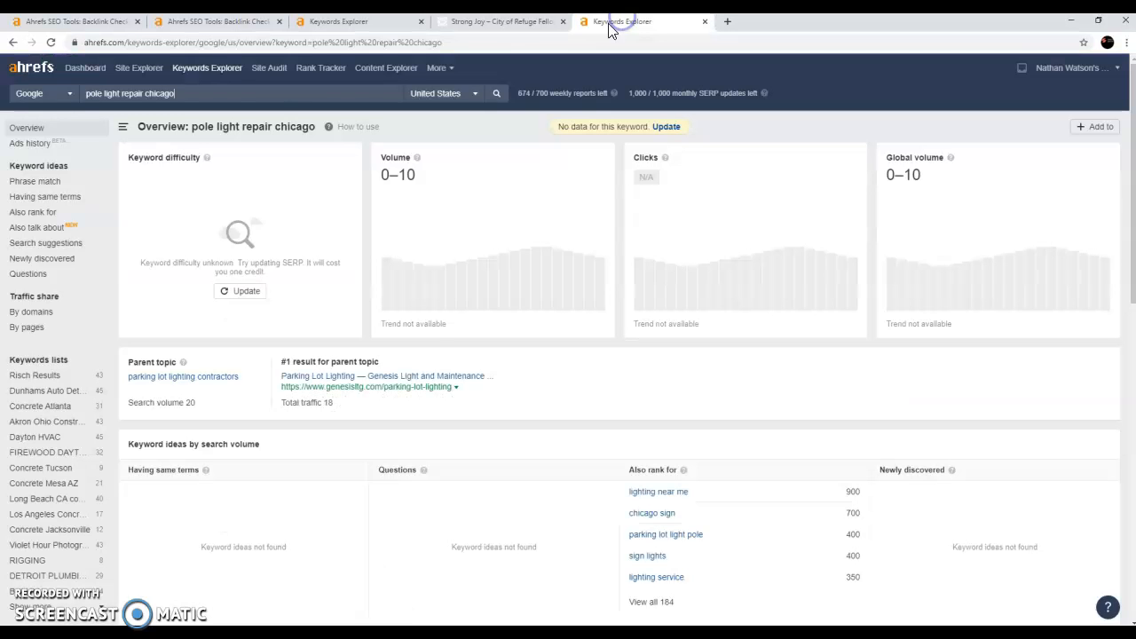
pyautogui.moveTo(138, 67)
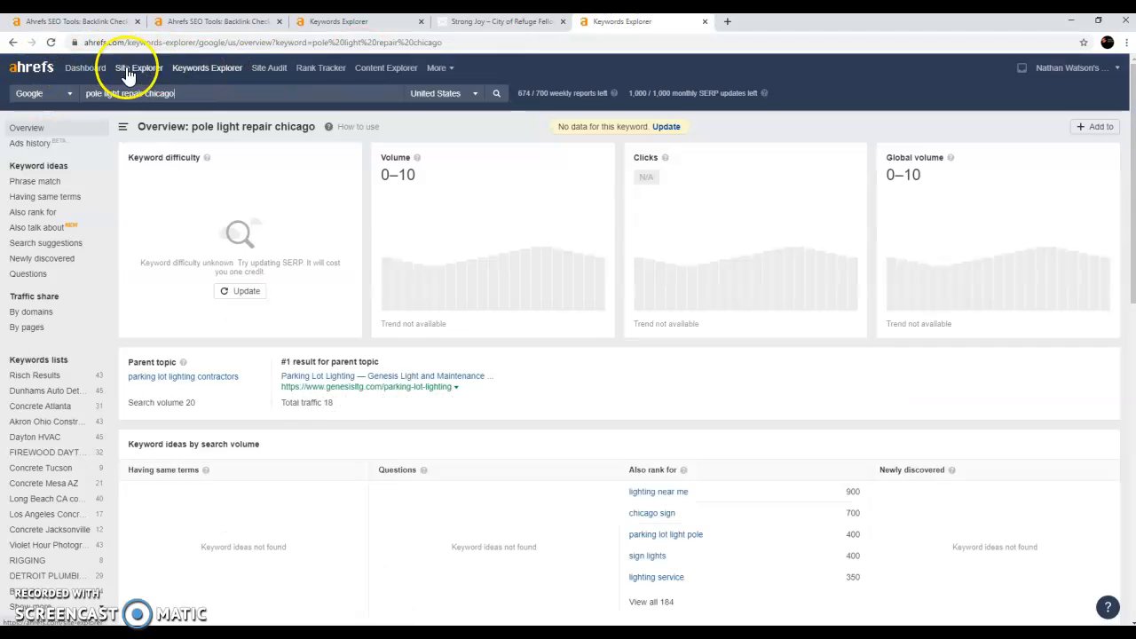
pyautogui.click(138, 67)
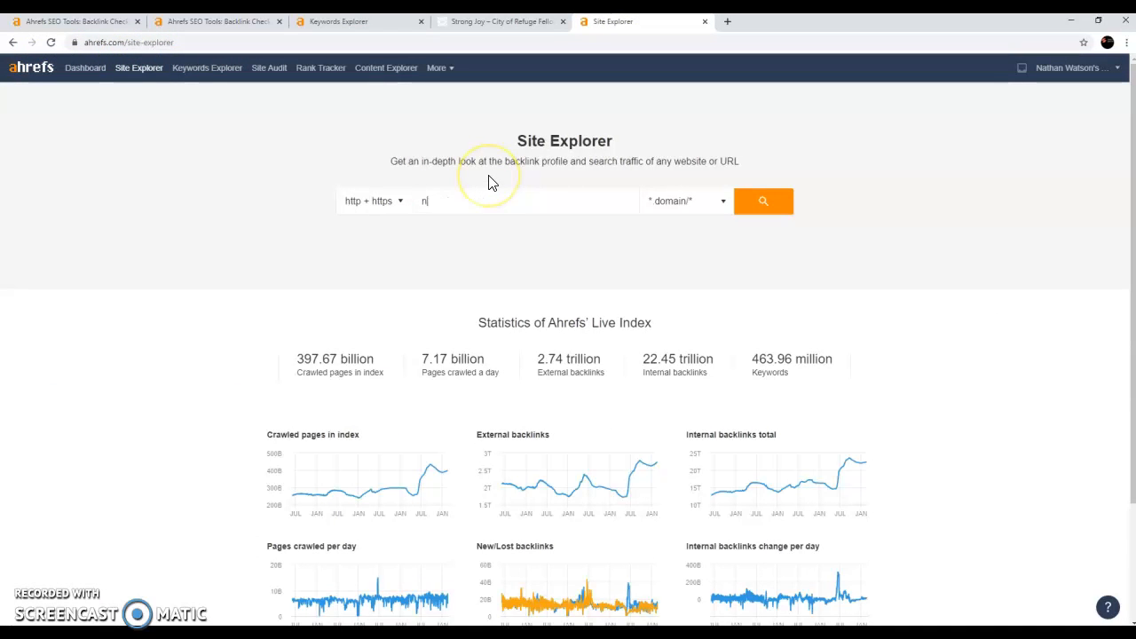
pyautogui.write('uerlighting.com')
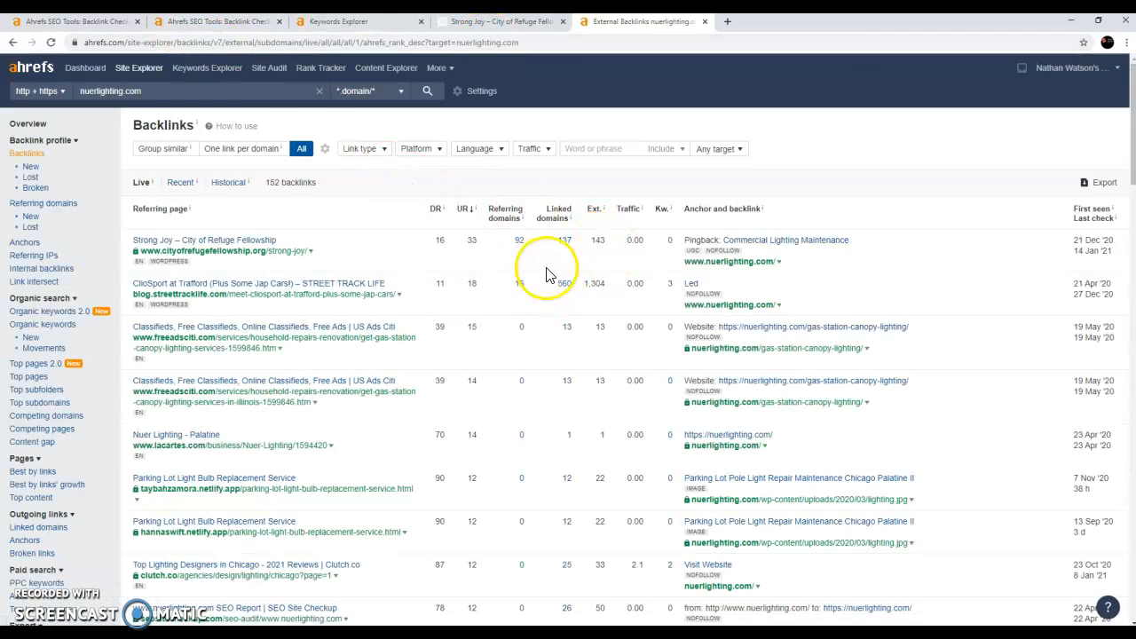
pyautogui.moveTo(444, 270)
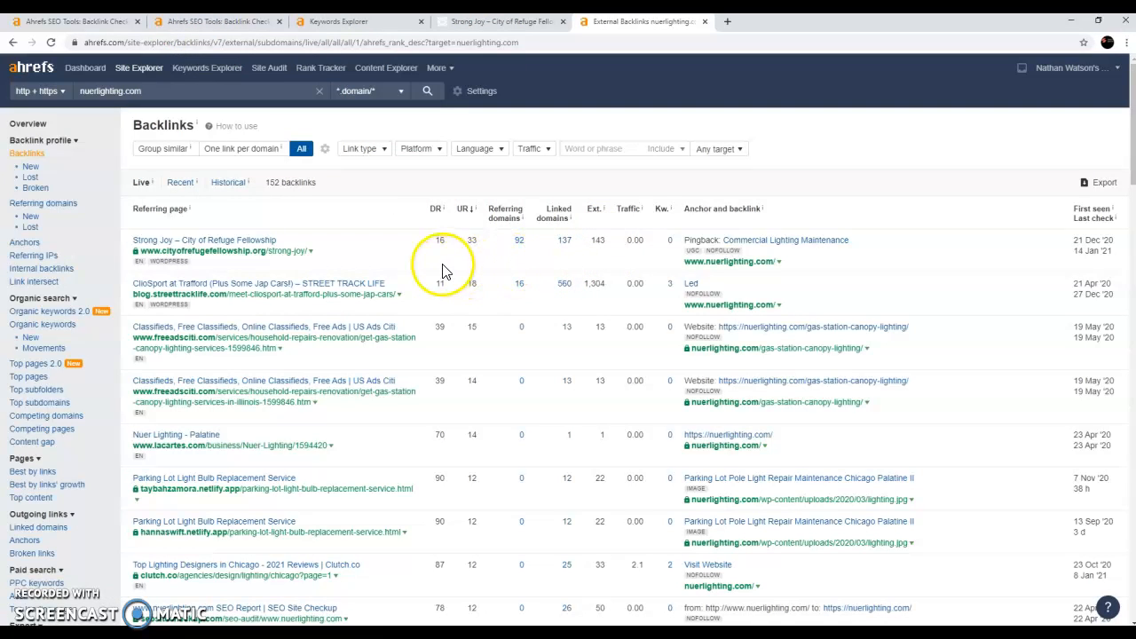
pyautogui.moveTo(559, 264)
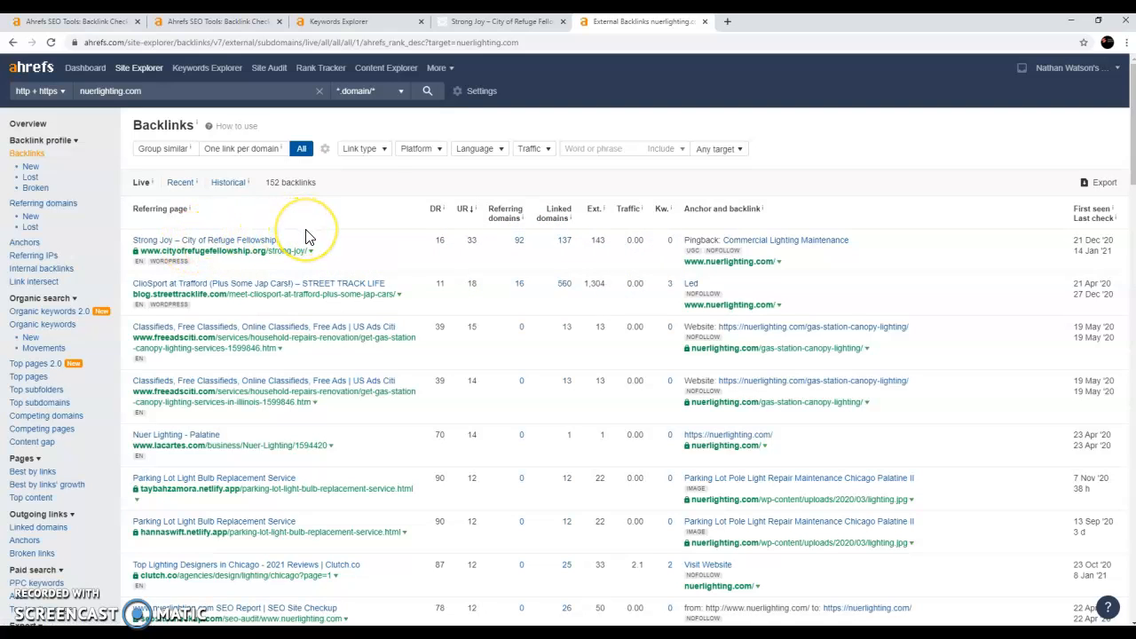
pyautogui.moveTo(292, 233)
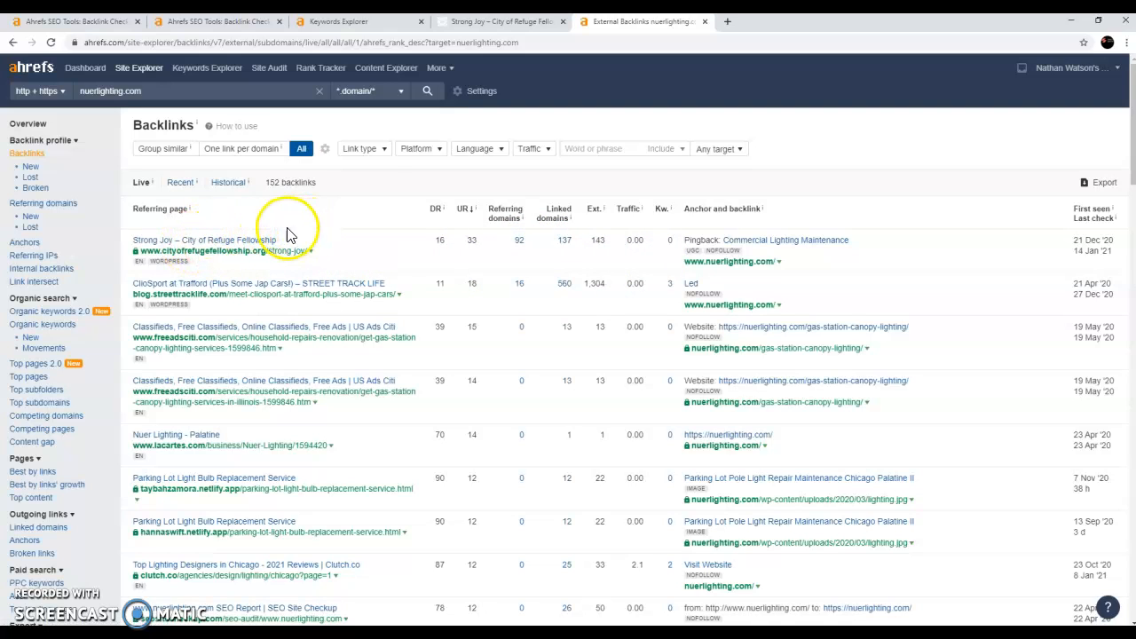
pyautogui.moveTo(216, 250)
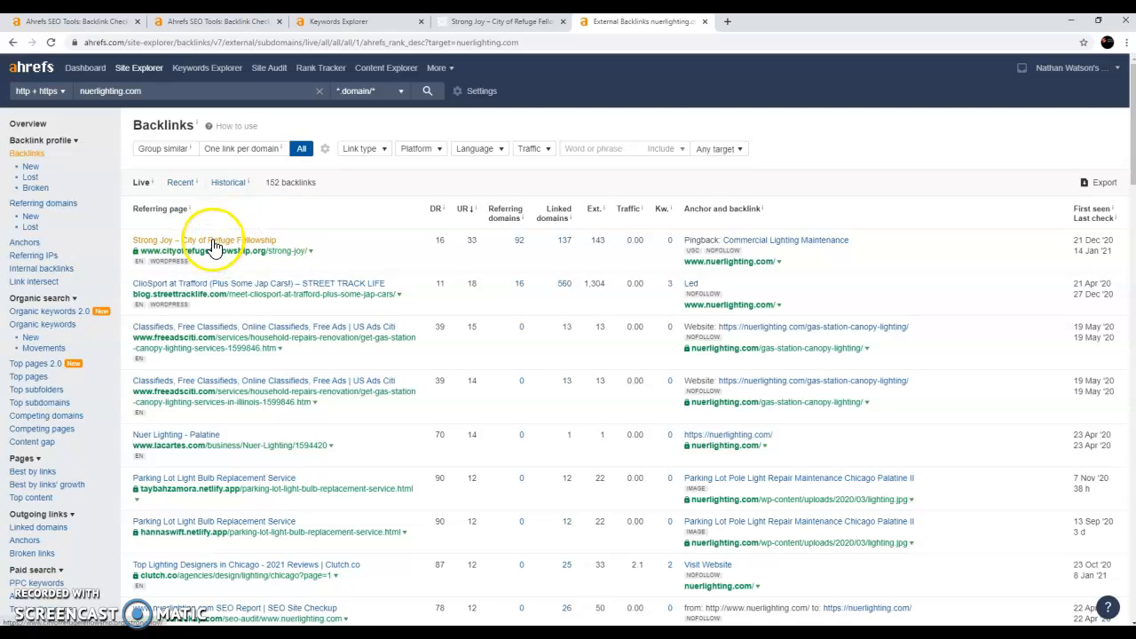
# Step: Open the Strong Joy – City of Refuge Fellowship referring page in a new tab
pyautogui.click(202, 240)
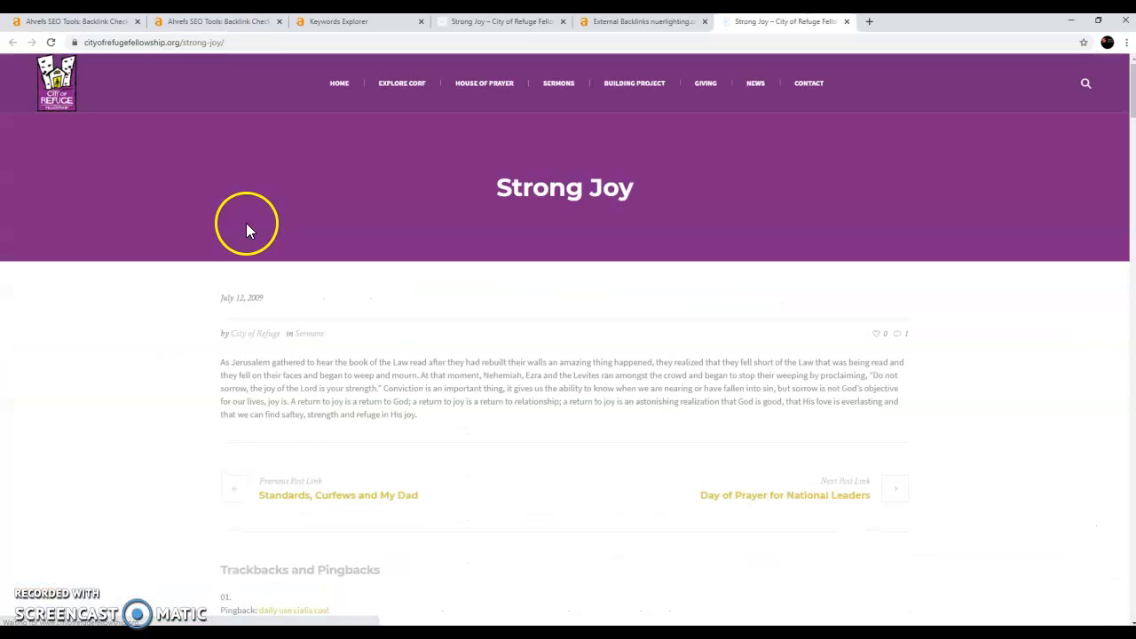
pyautogui.moveTo(258, 240)
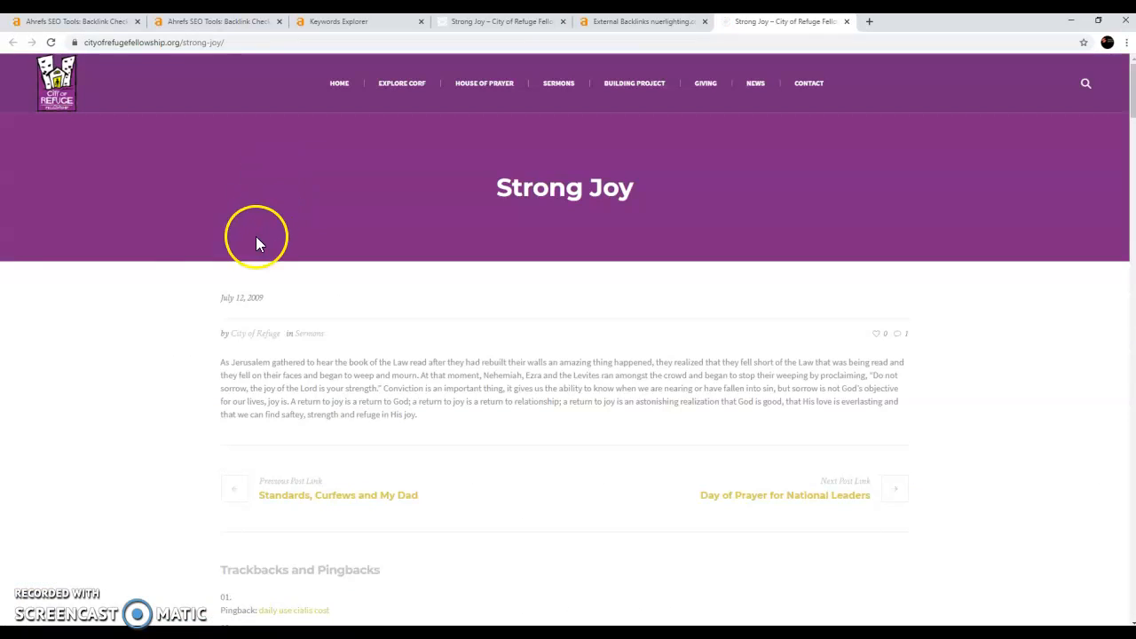
pyautogui.moveTo(158, 332)
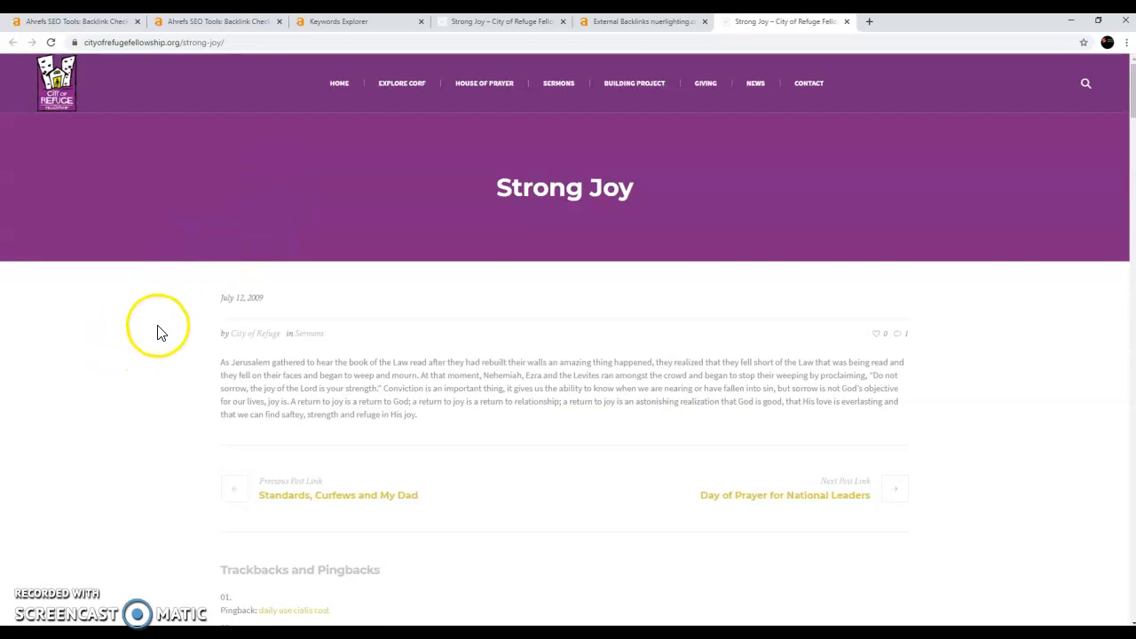
pyautogui.scroll(-3)
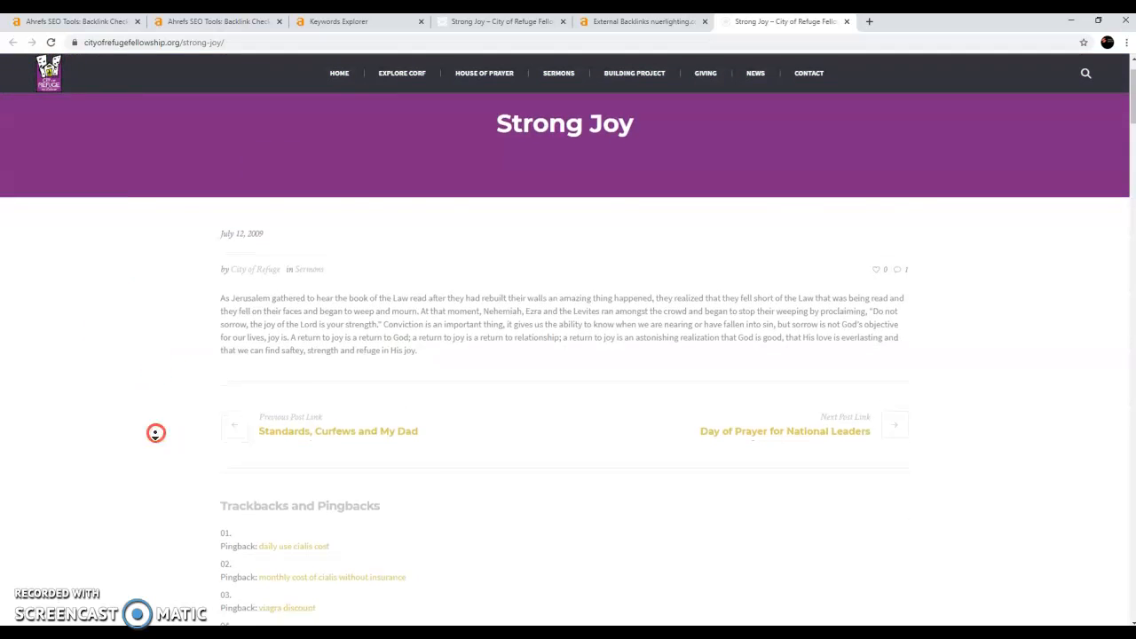
pyautogui.scroll(-3)
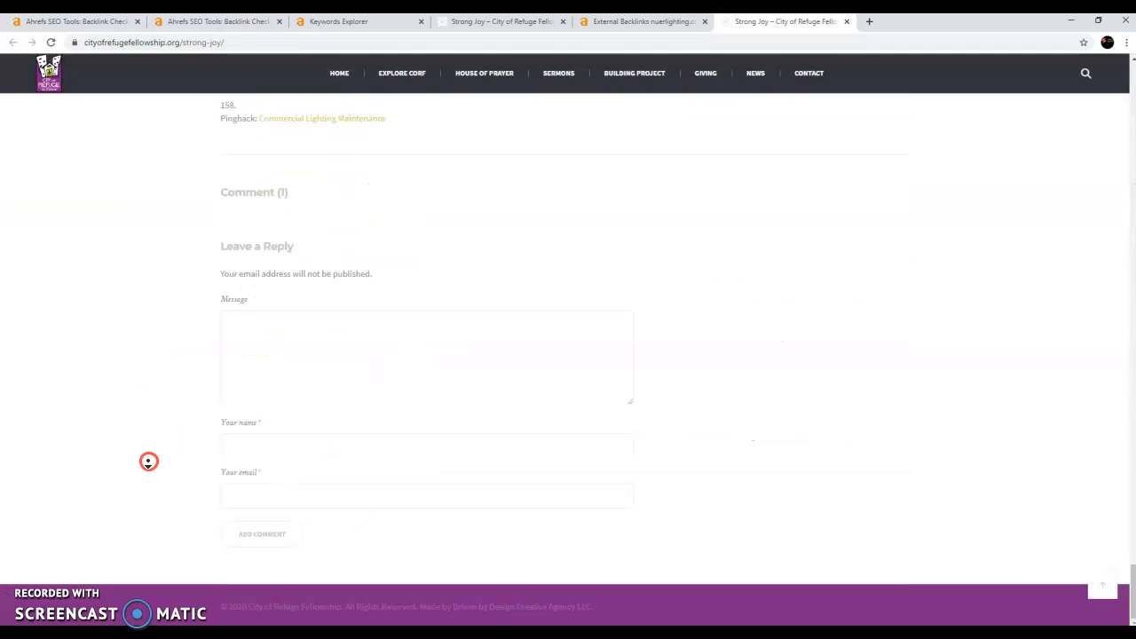
pyautogui.scroll(3)
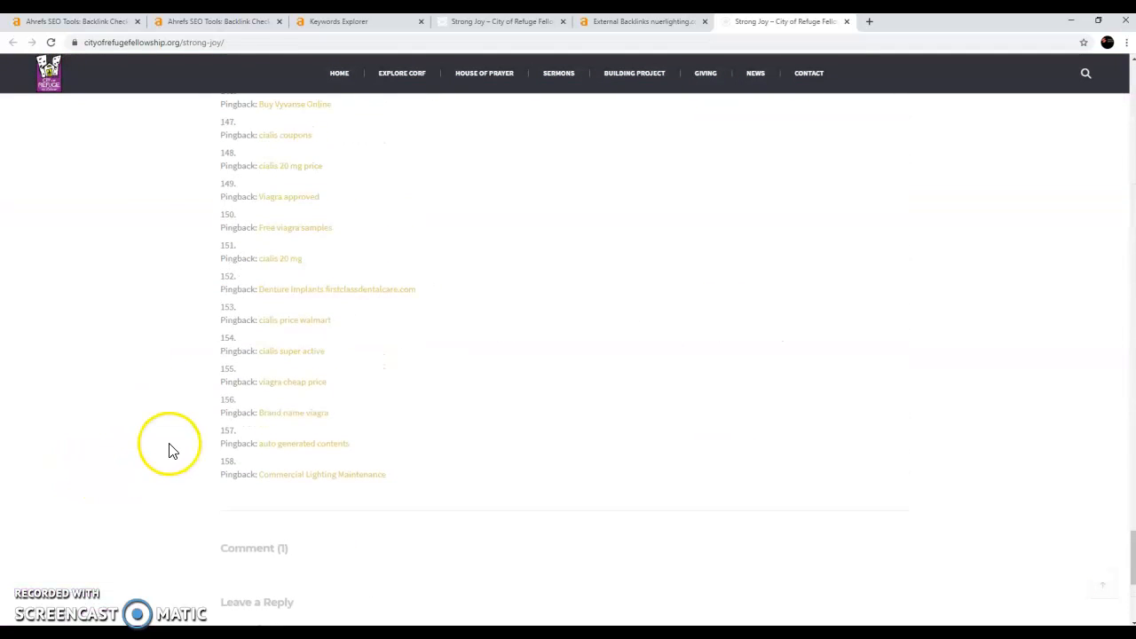
pyautogui.moveTo(476, 494)
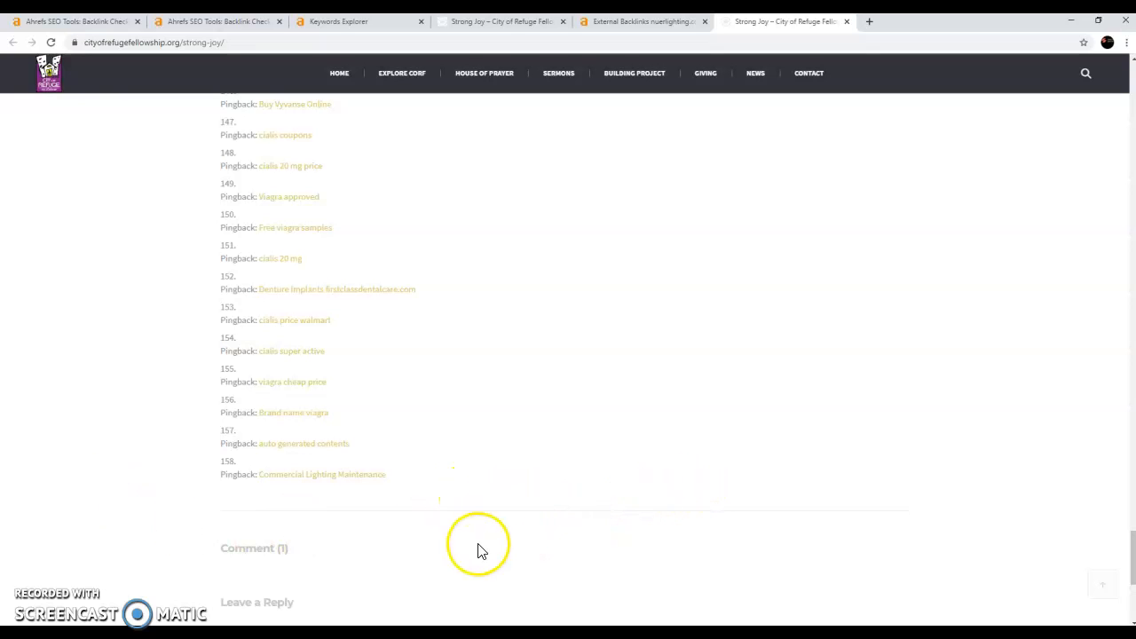
pyautogui.moveTo(355, 518)
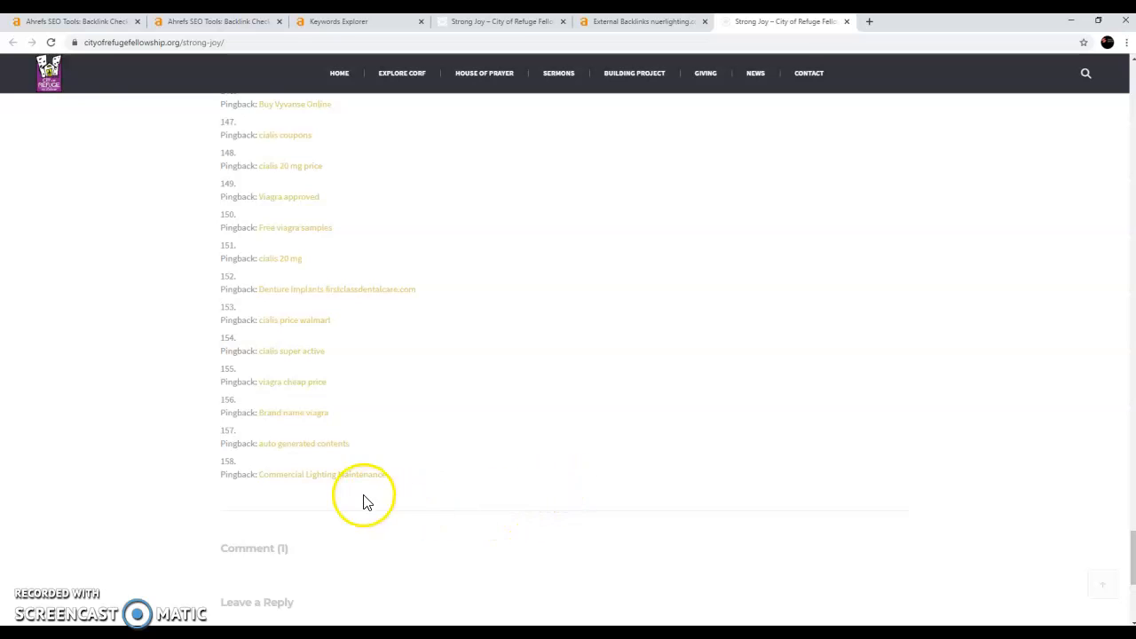
pyautogui.moveTo(351, 486)
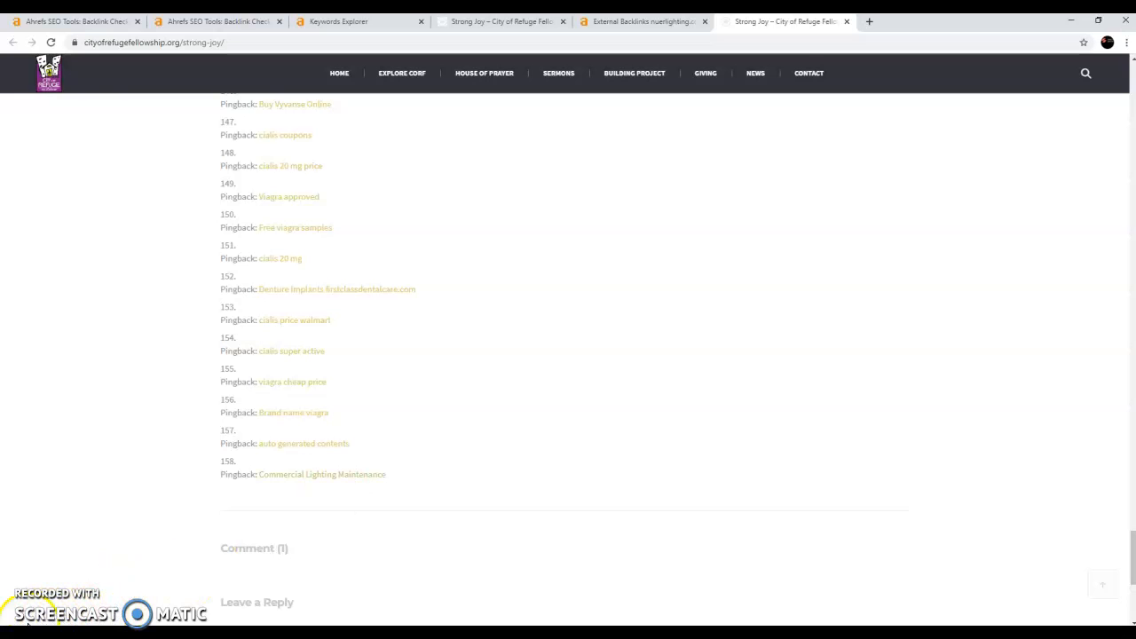
pyautogui.moveTo(313, 479)
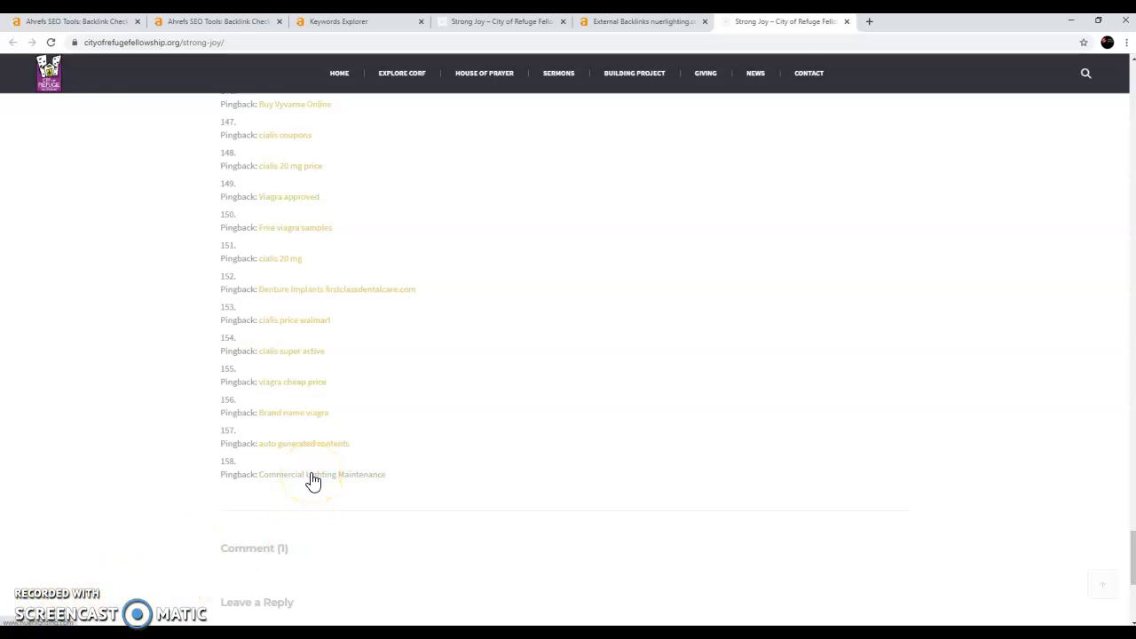
pyautogui.moveTo(312, 479)
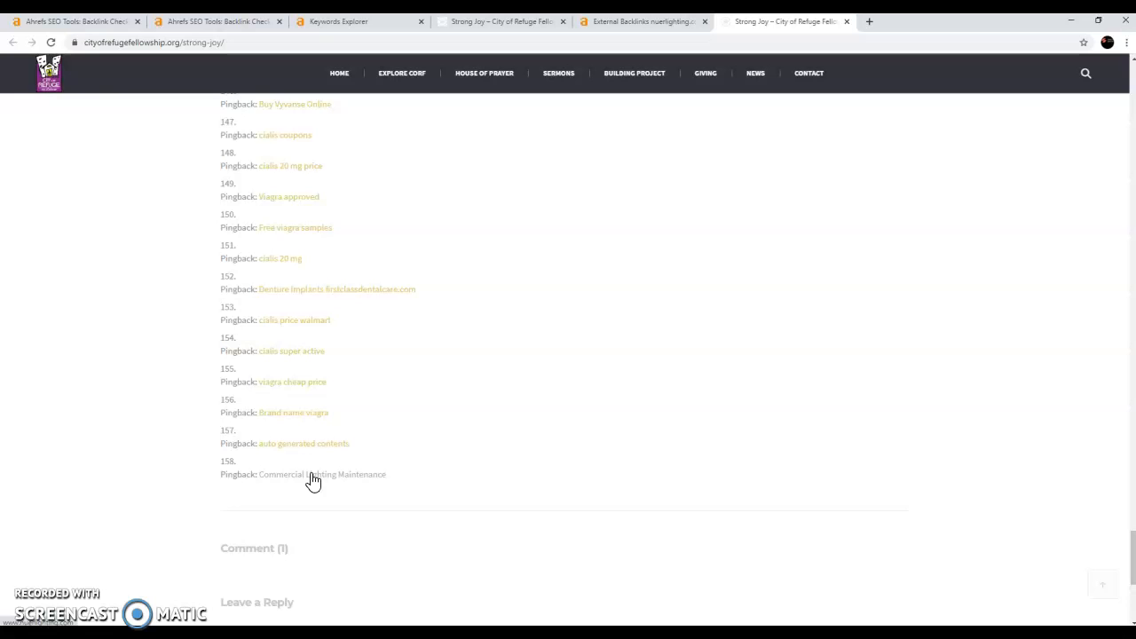
pyautogui.scroll(-3)
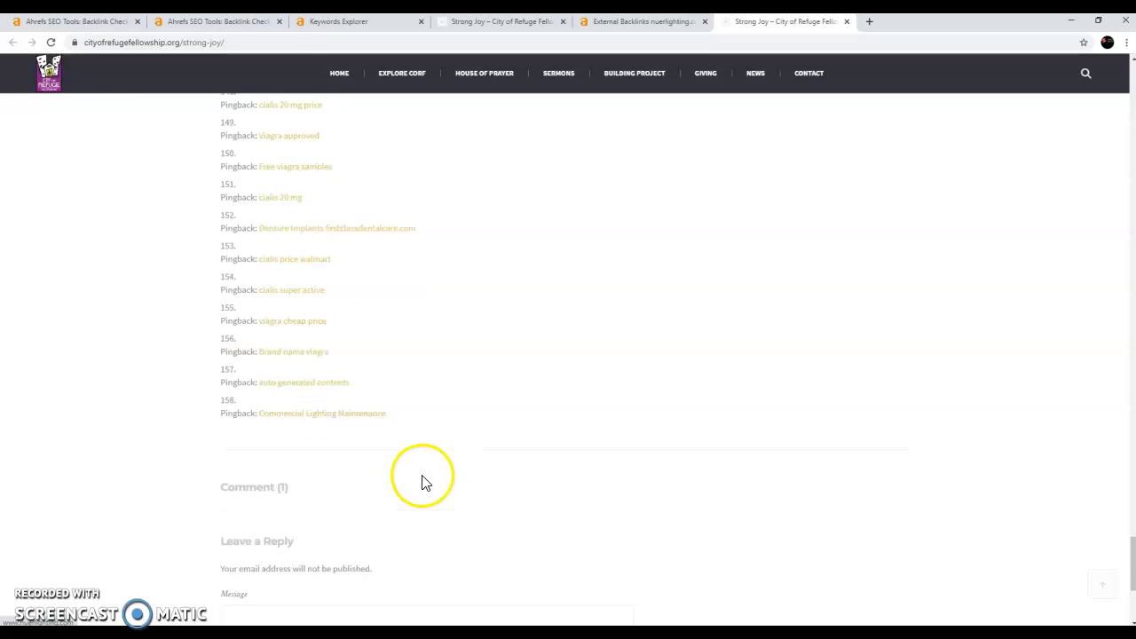
pyautogui.scroll(3)
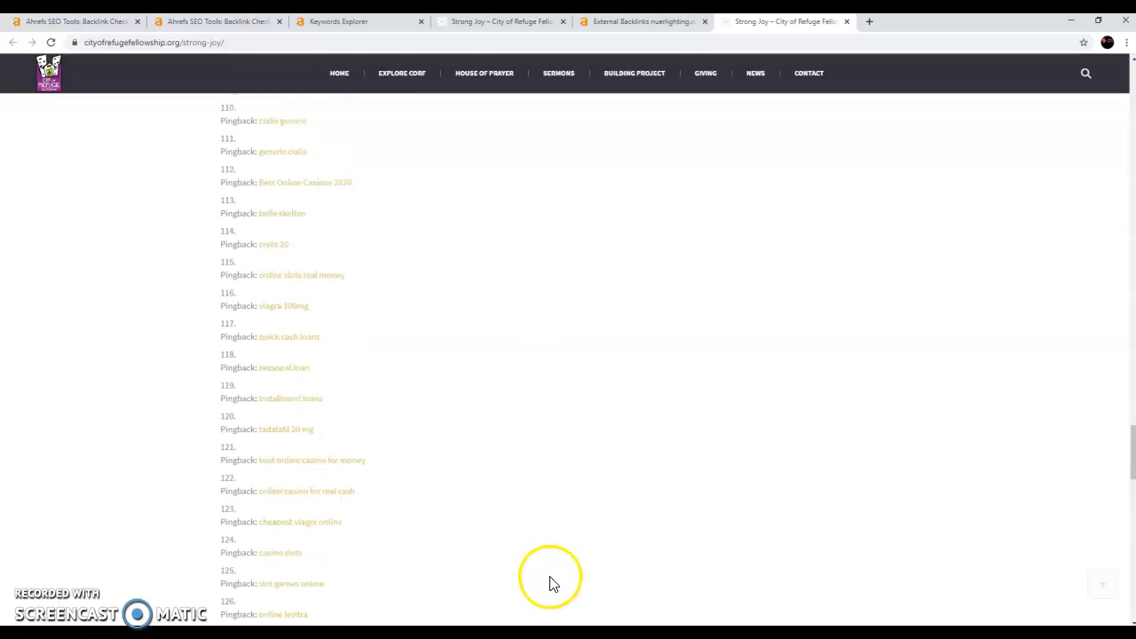
# Step: Return to the nuerlighting.com backlinks report and switch to its Referring Domains report
pyautogui.click(643, 21)
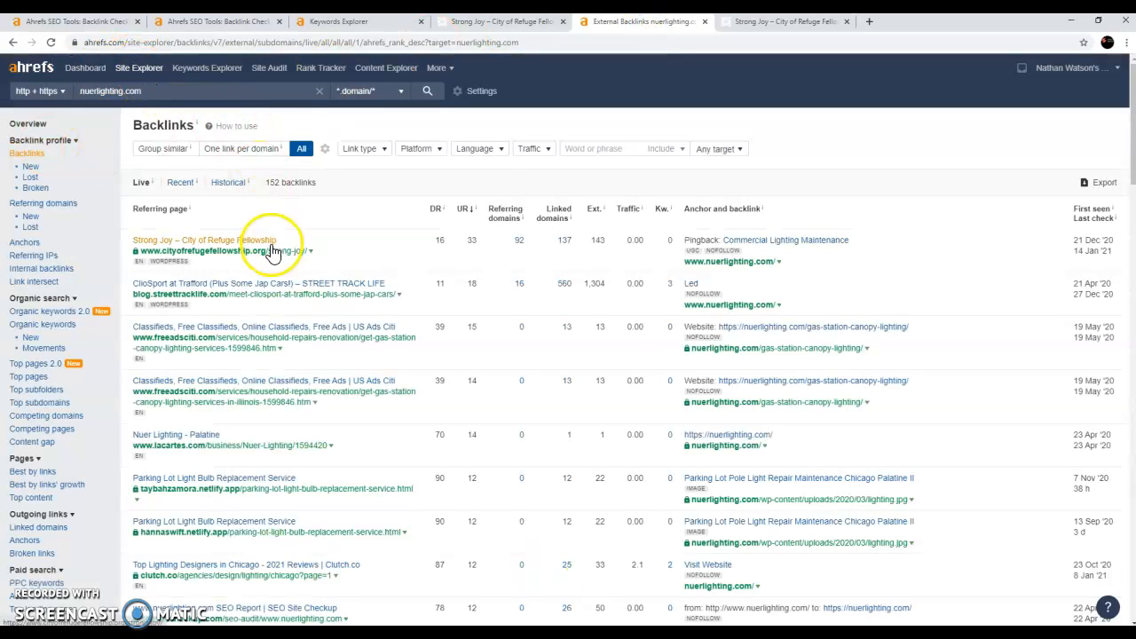
pyautogui.scroll(-3)
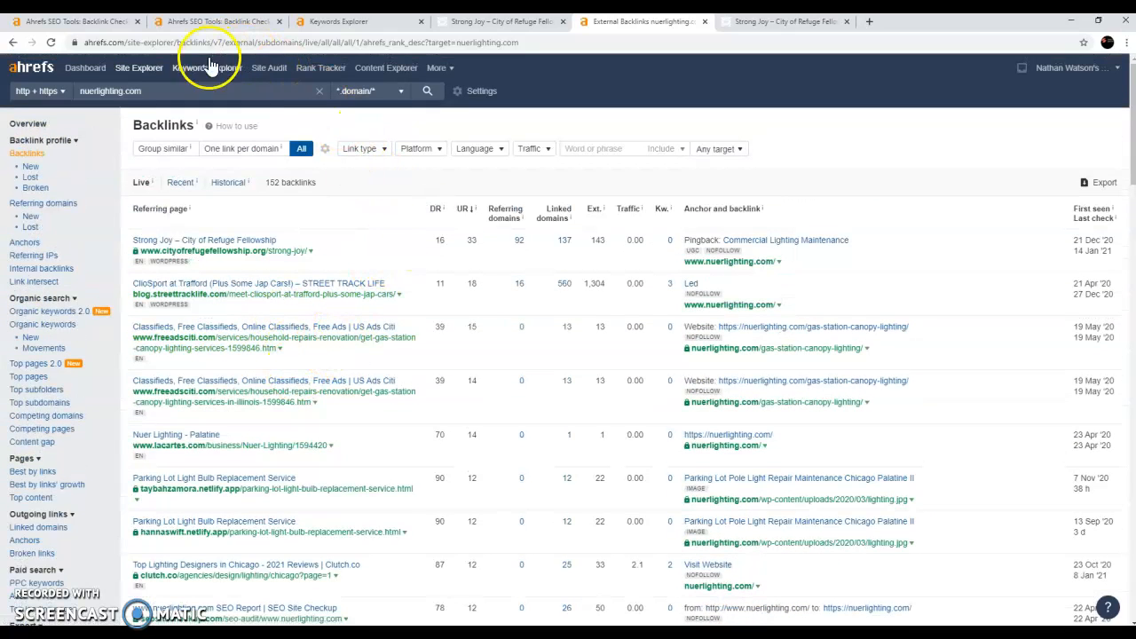
pyautogui.click(14, 43)
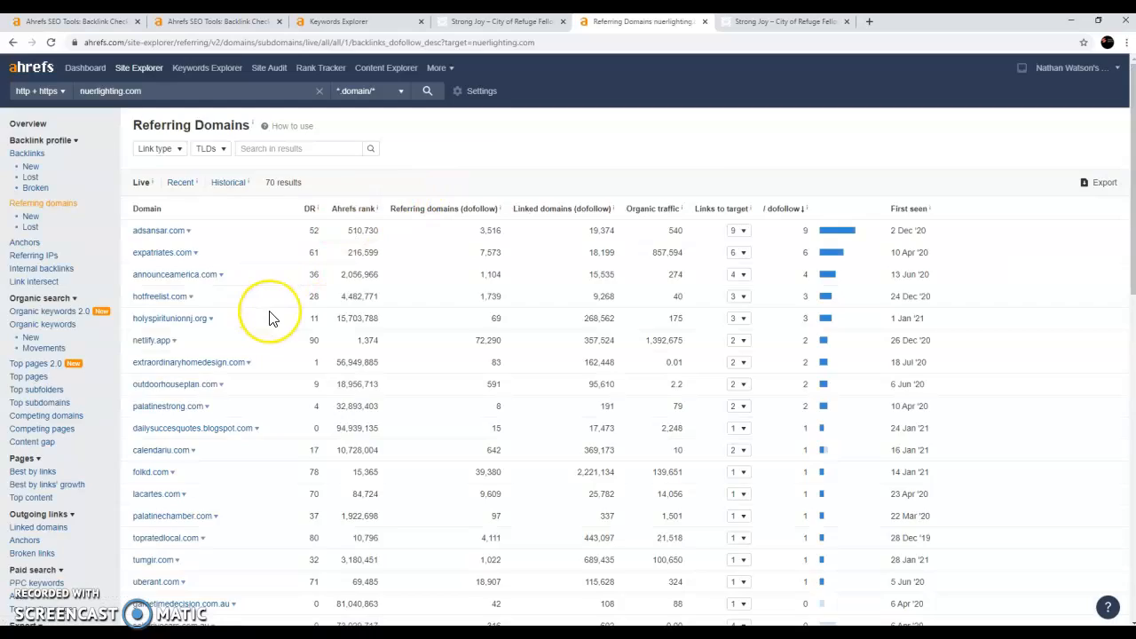
# Step: Scroll through the list of 70 referring domains to review them
pyautogui.scroll(-3)
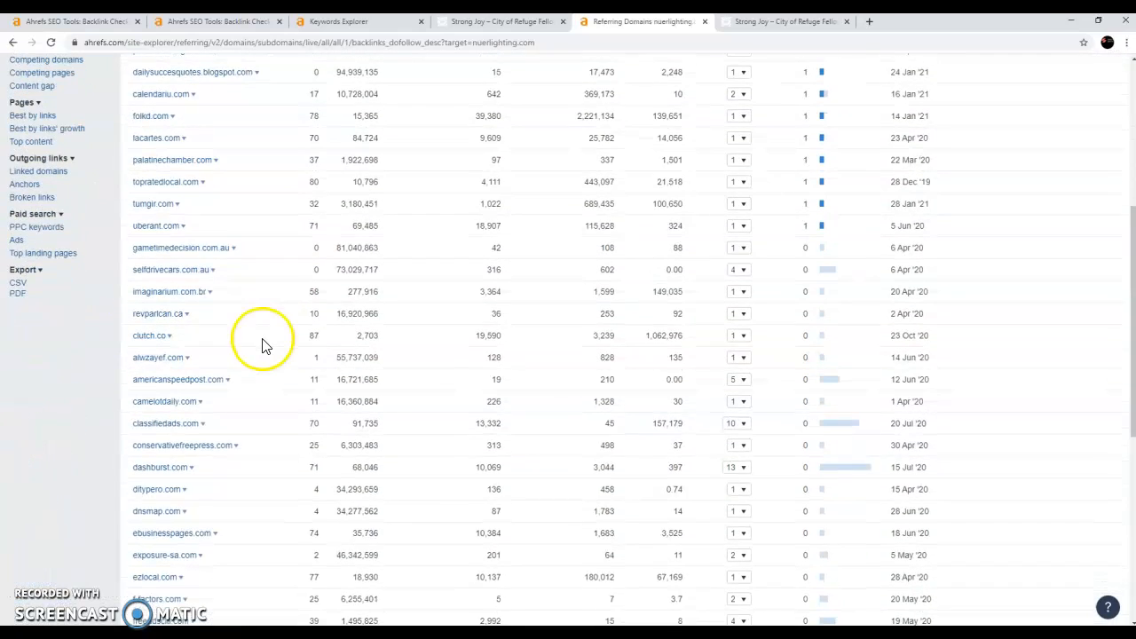
pyautogui.scroll(-3)
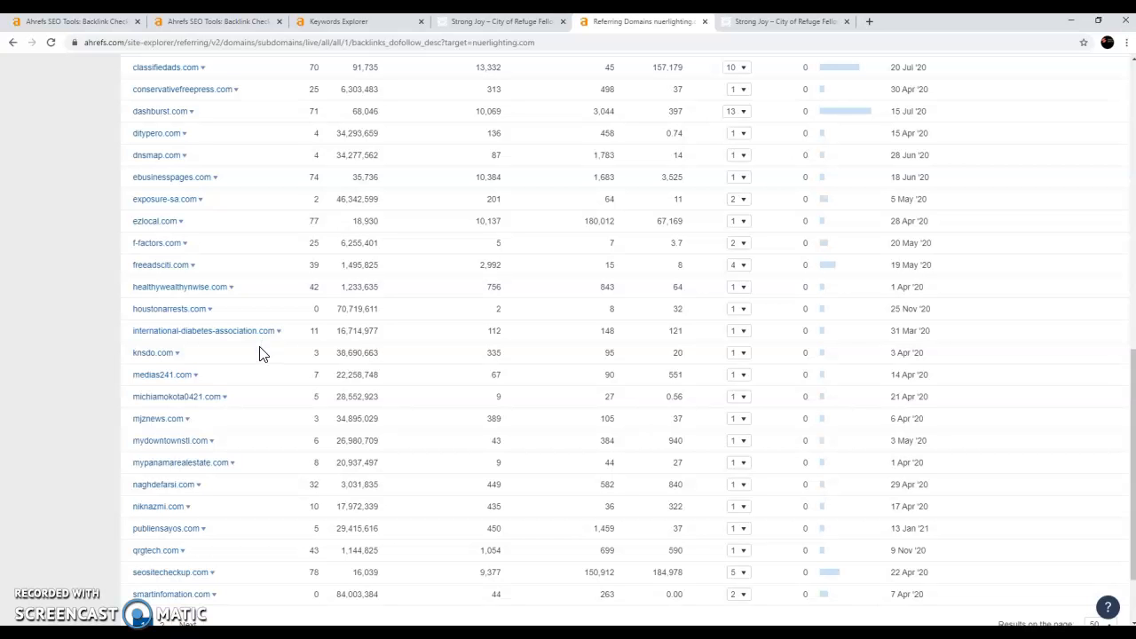
pyautogui.scroll(3)
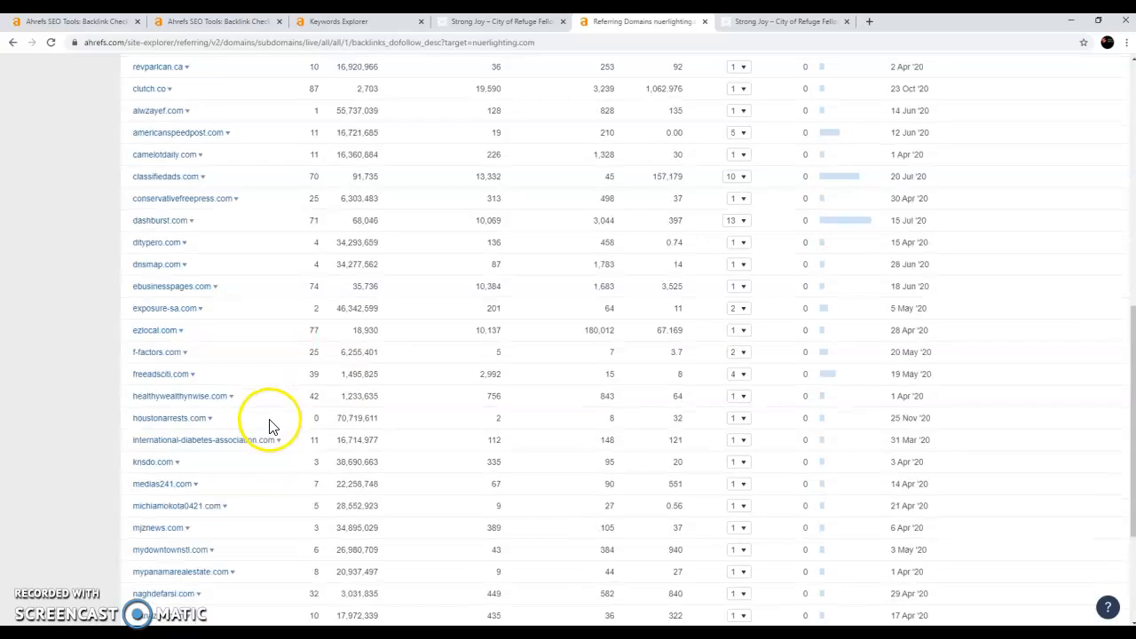
pyautogui.scroll(3)
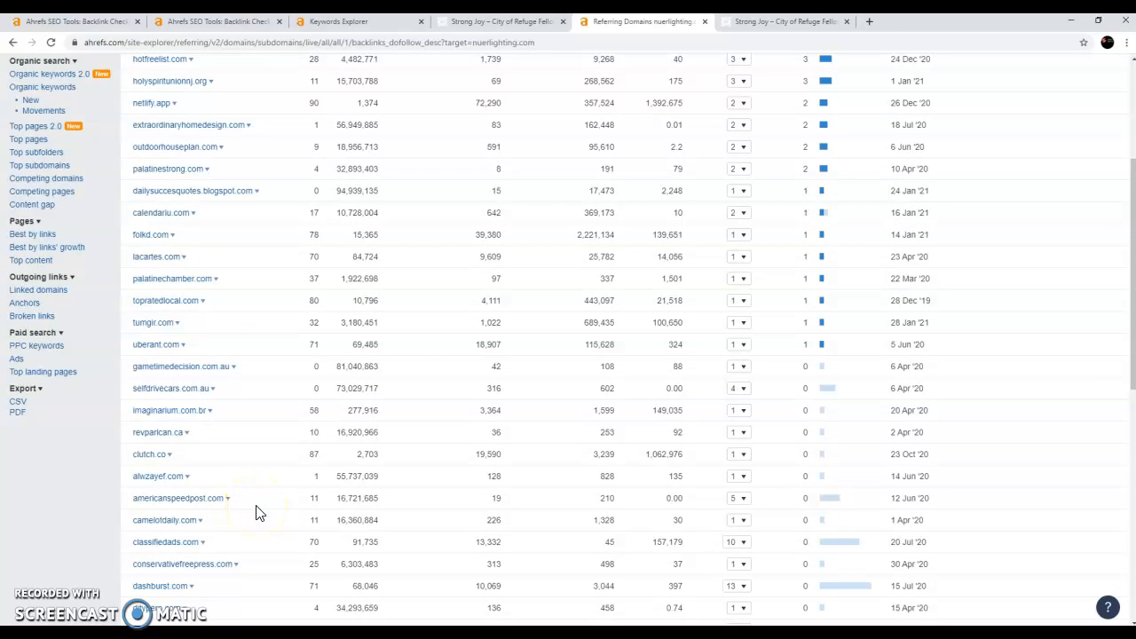
pyautogui.scroll(3)
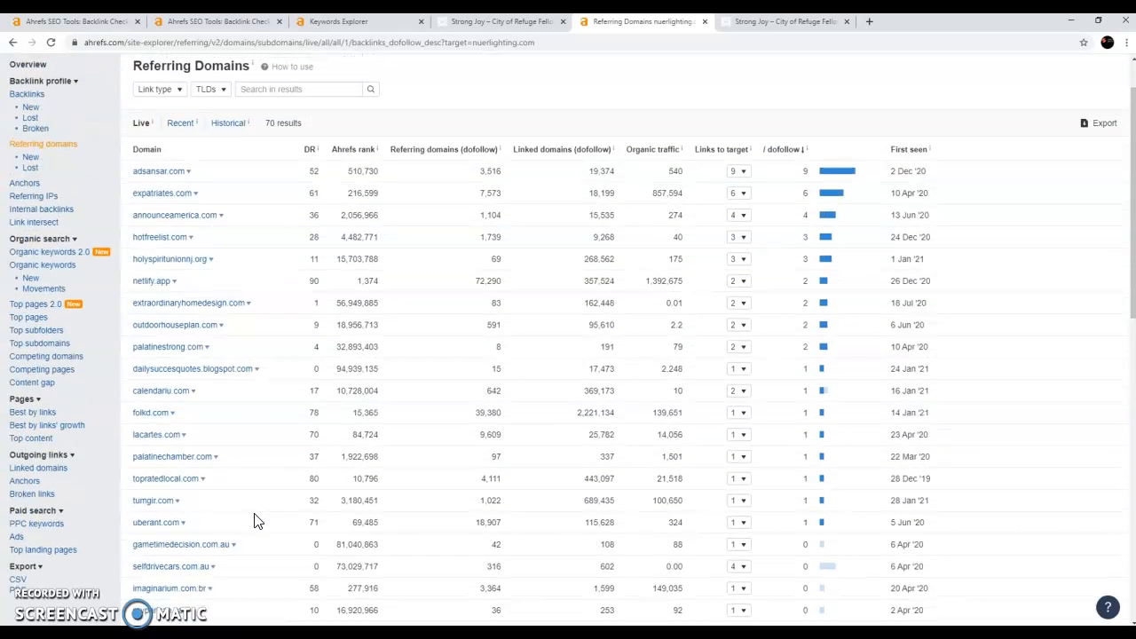
pyautogui.moveTo(252, 525)
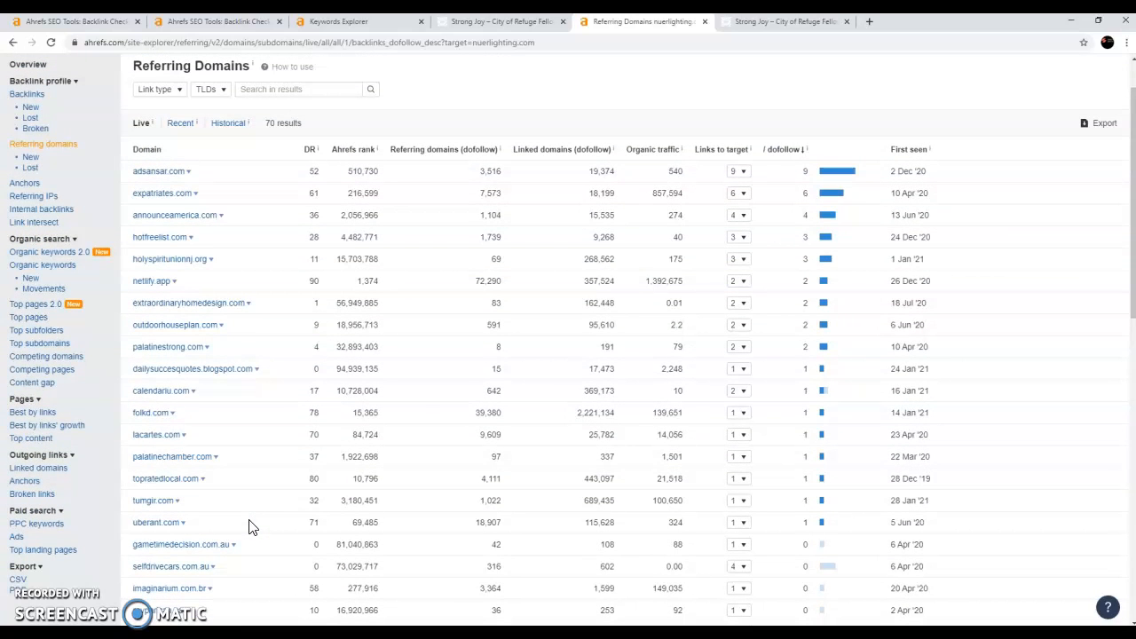
pyautogui.scroll(-3)
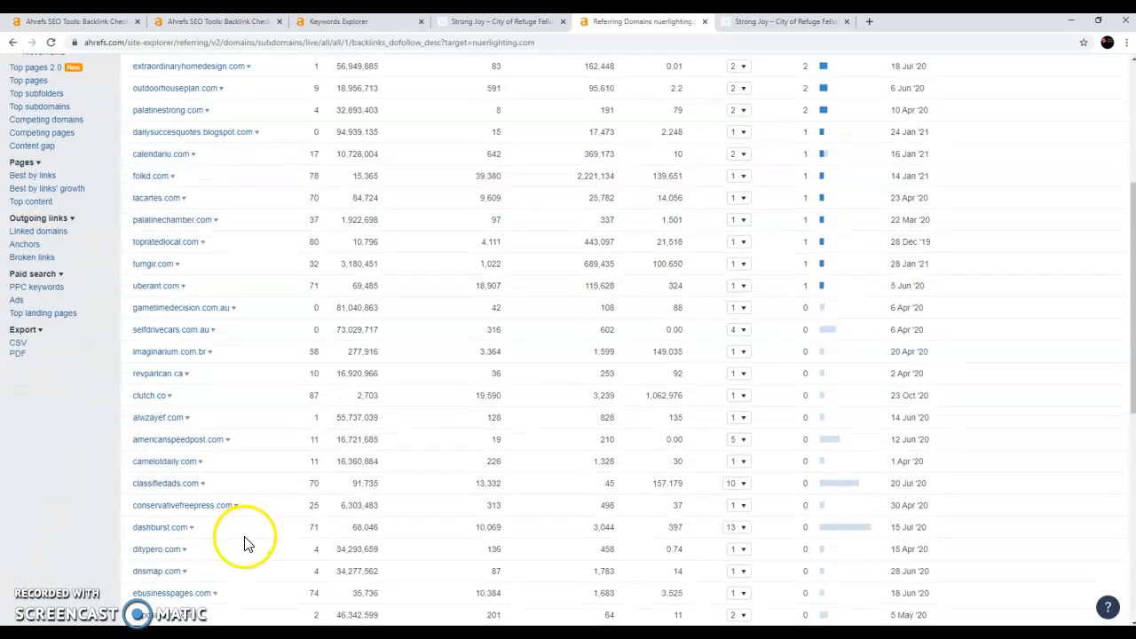
pyautogui.scroll(3)
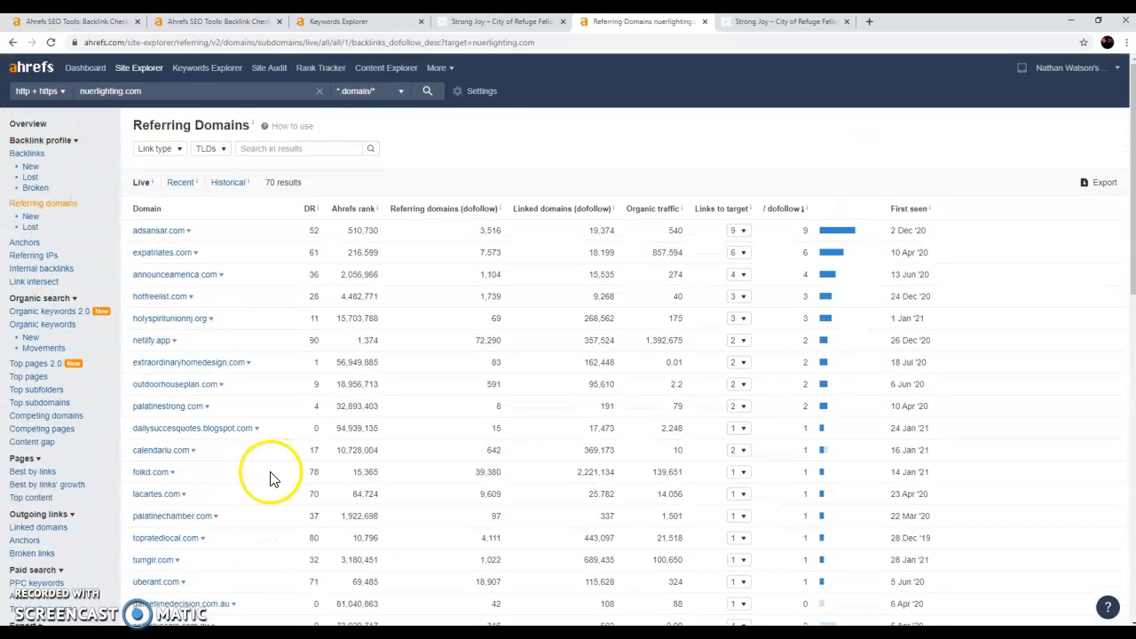
pyautogui.moveTo(771, 334)
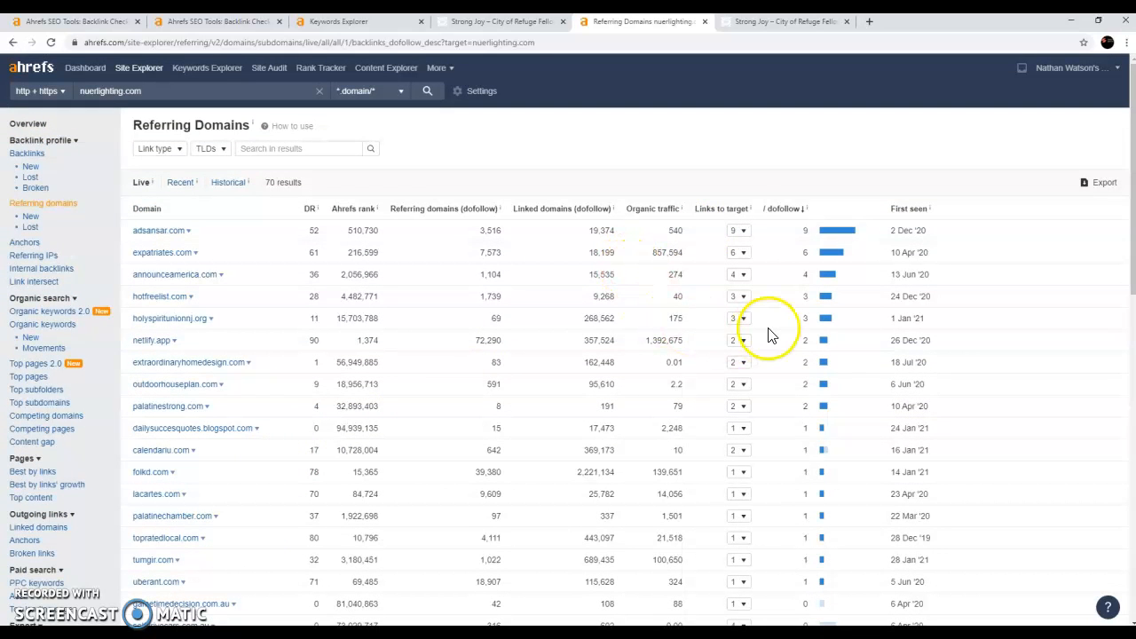
pyautogui.moveTo(772, 336)
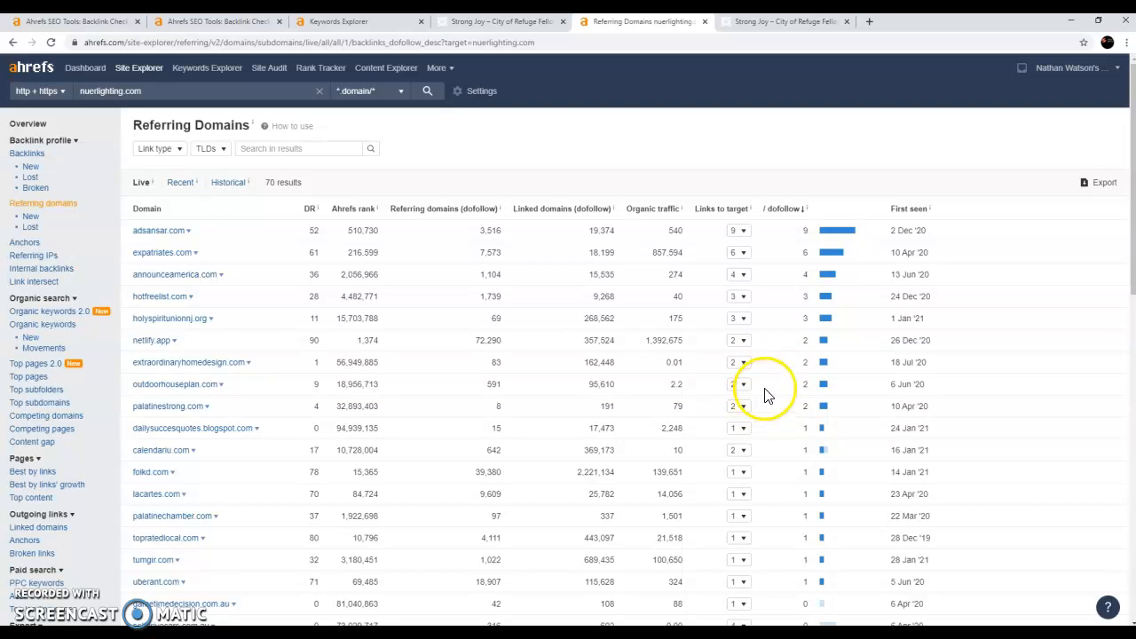
pyautogui.moveTo(536, 394)
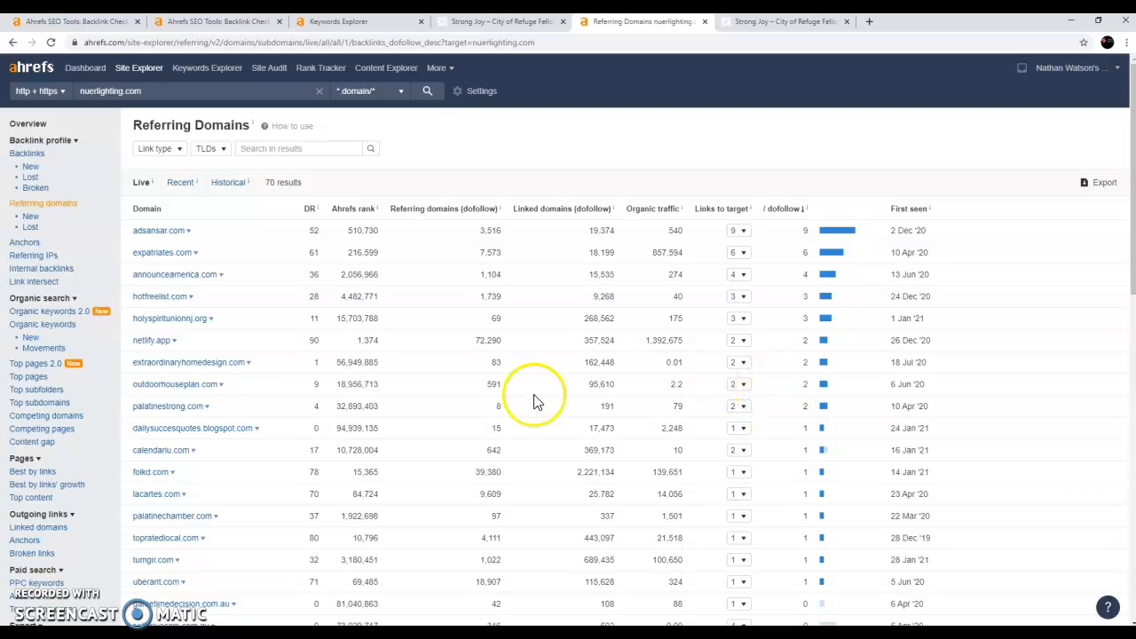
pyautogui.moveTo(460, 417)
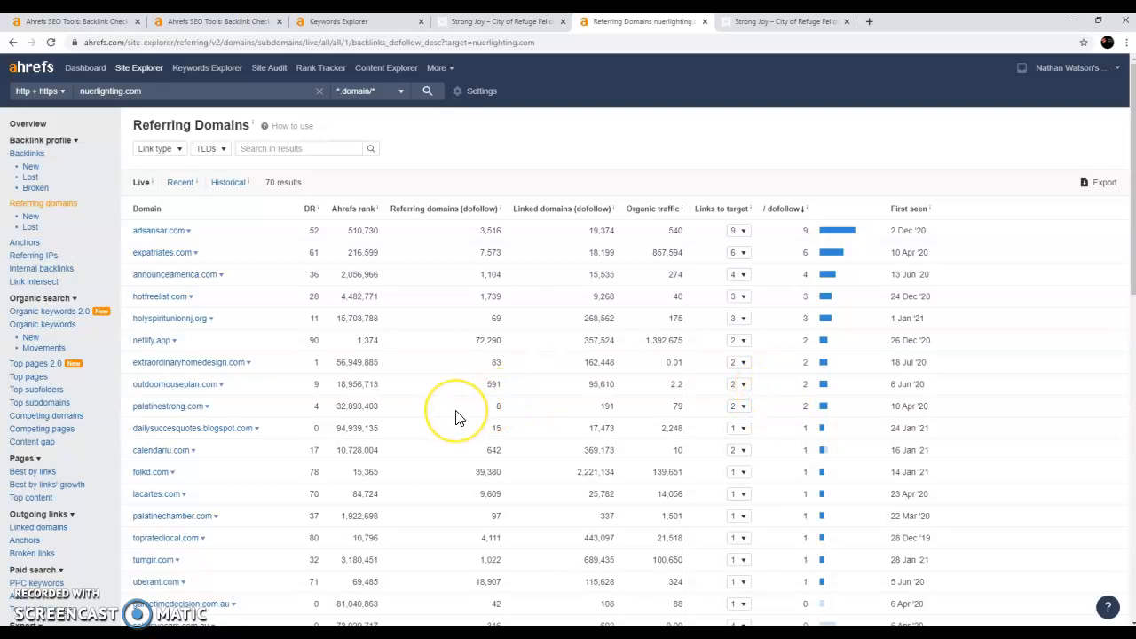
pyautogui.moveTo(458, 412)
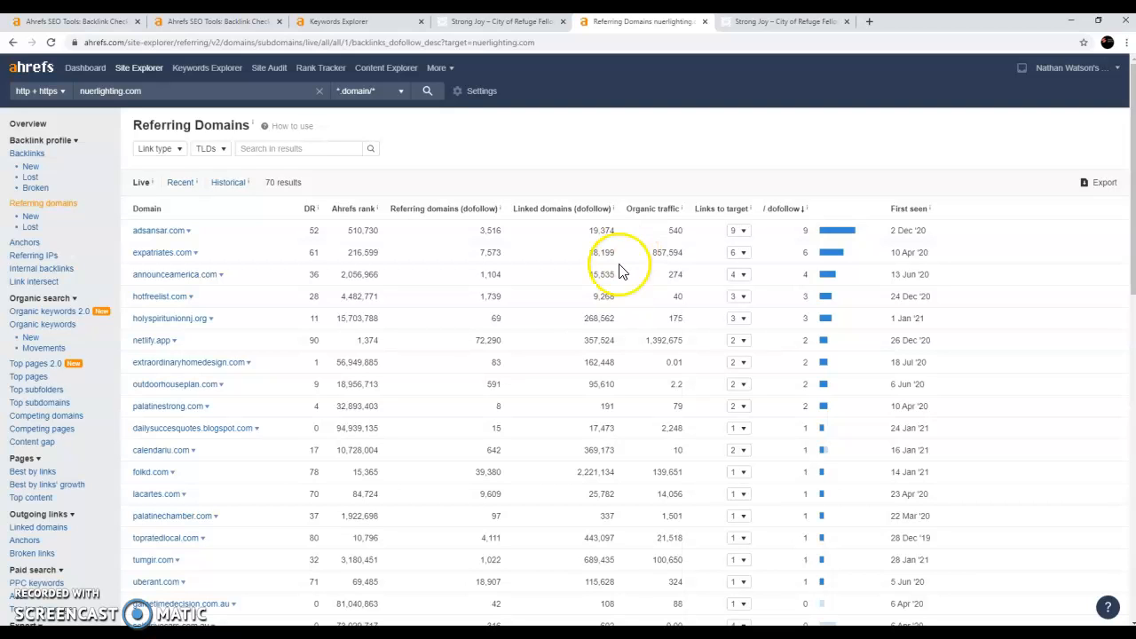
pyautogui.moveTo(696, 169)
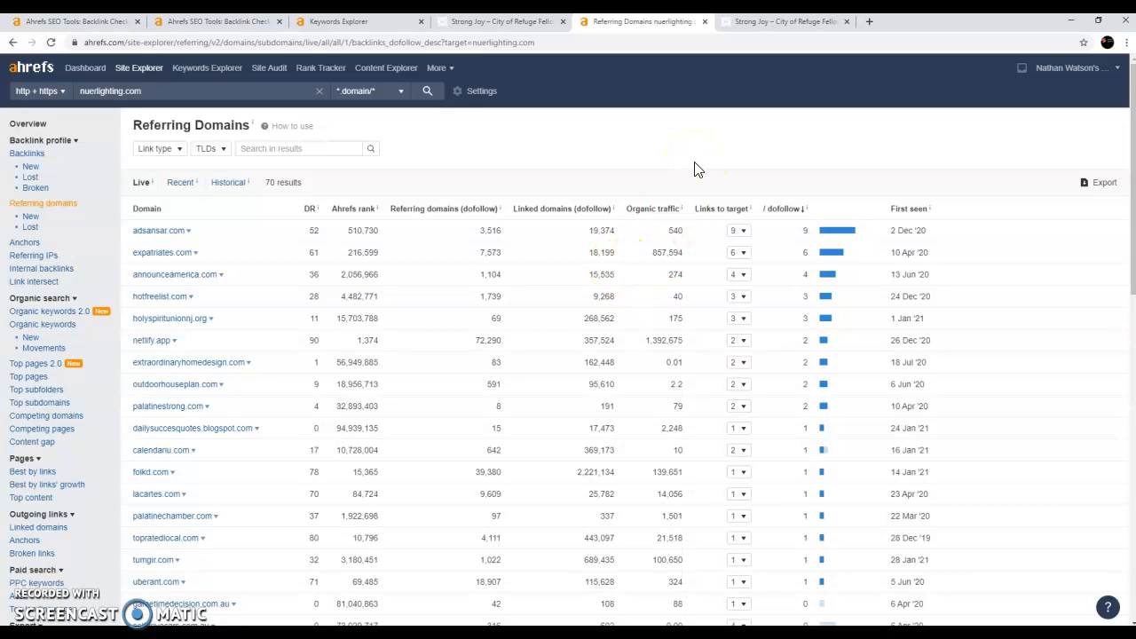
pyautogui.moveTo(721, 197)
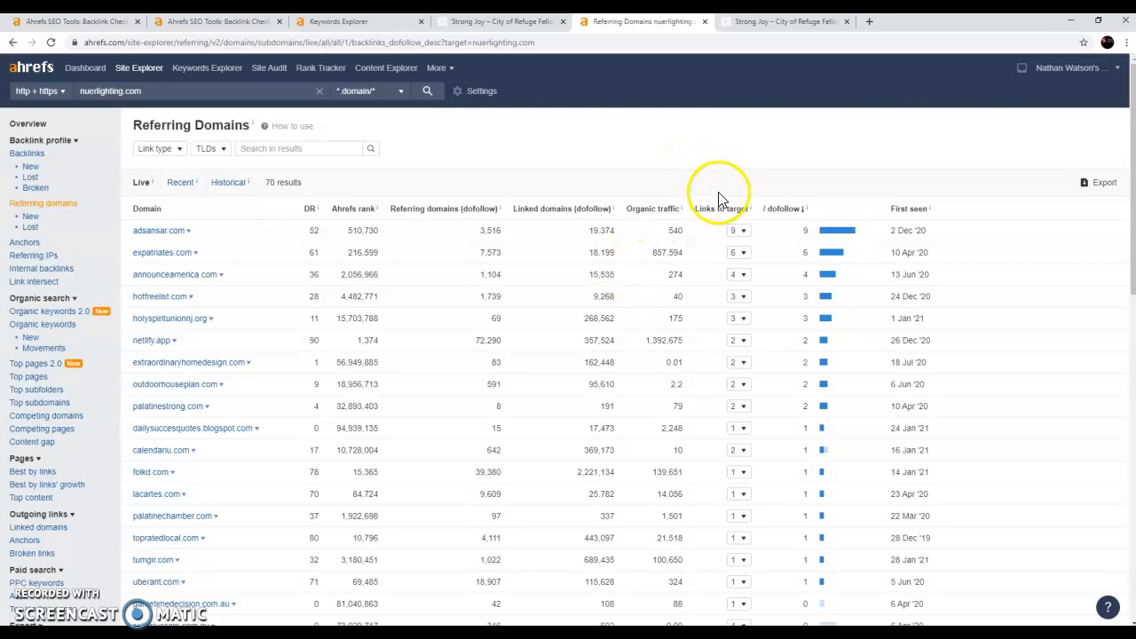
pyautogui.moveTo(767, 194)
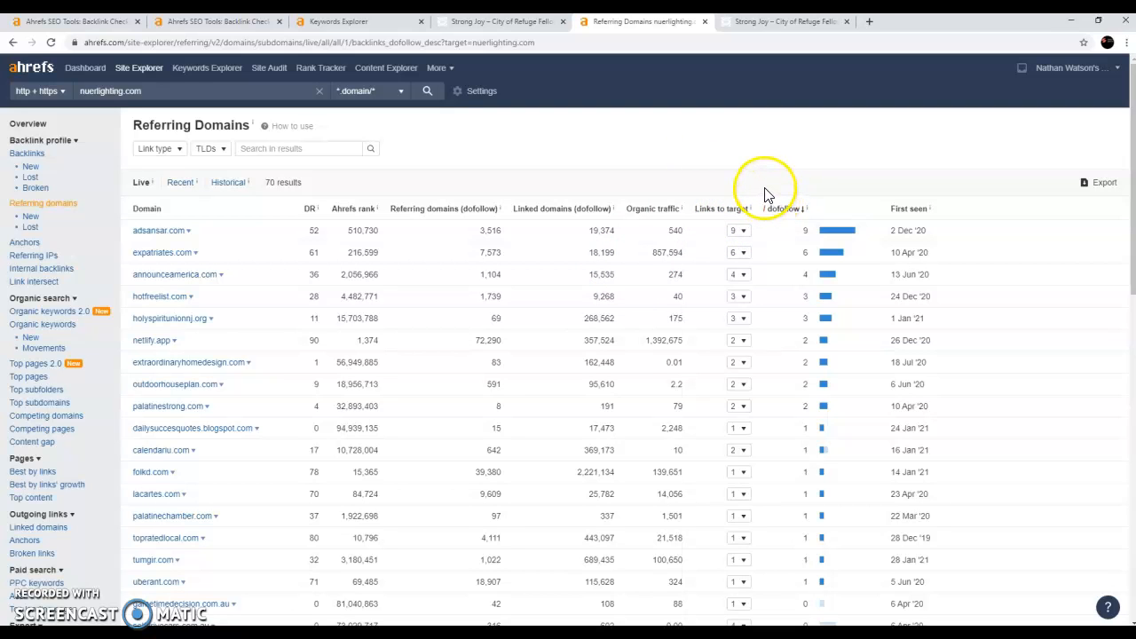
pyautogui.moveTo(797, 252)
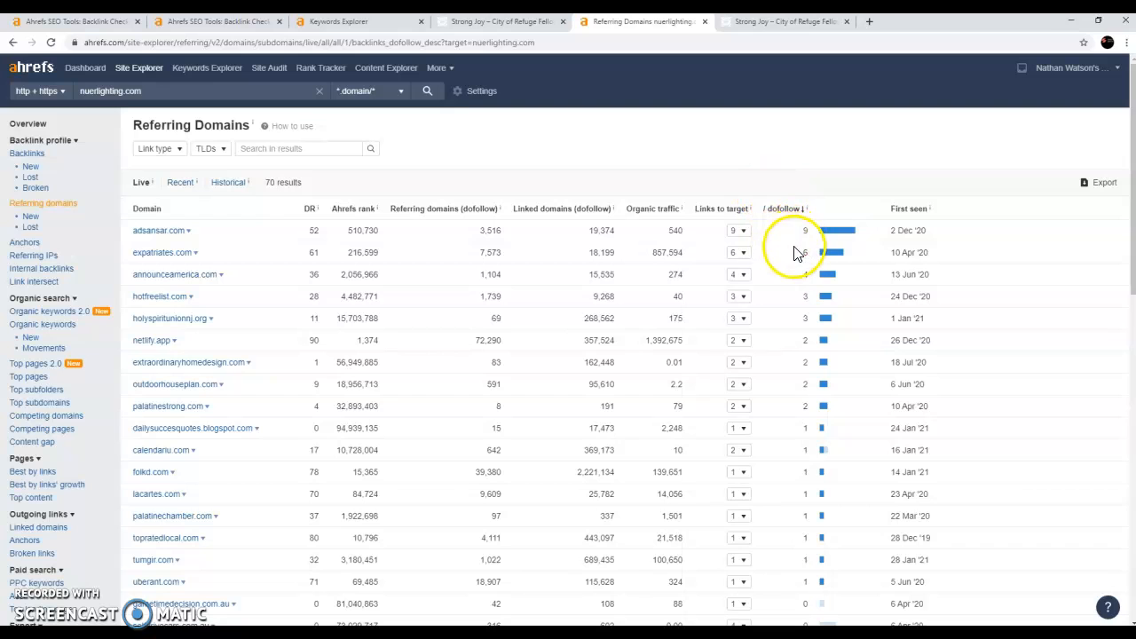
pyautogui.moveTo(807, 321)
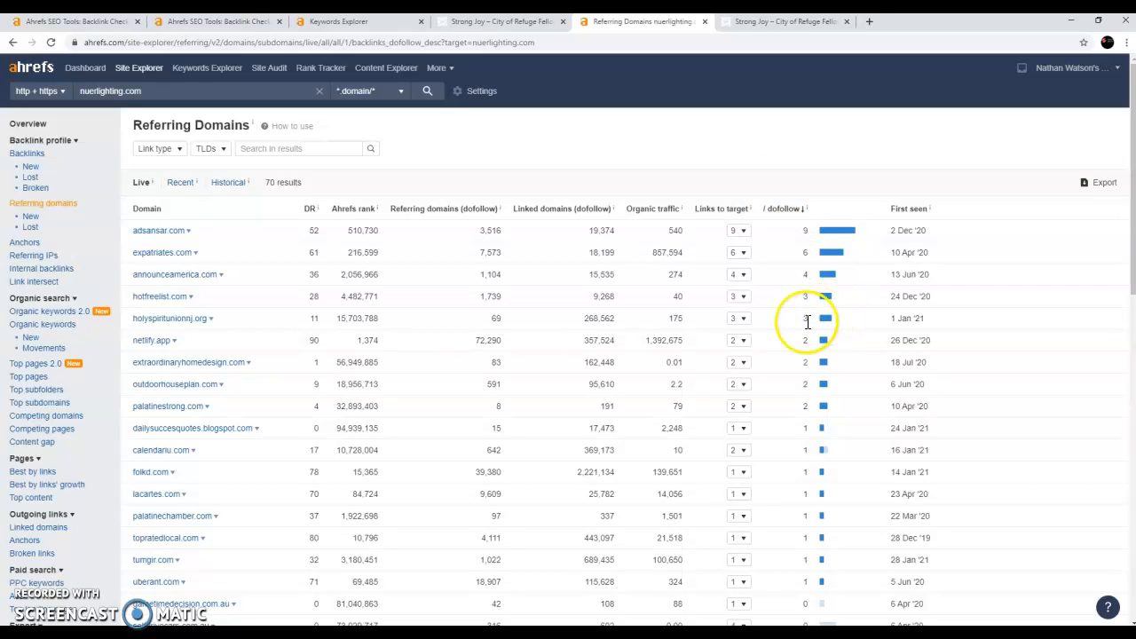
pyautogui.moveTo(571, 345)
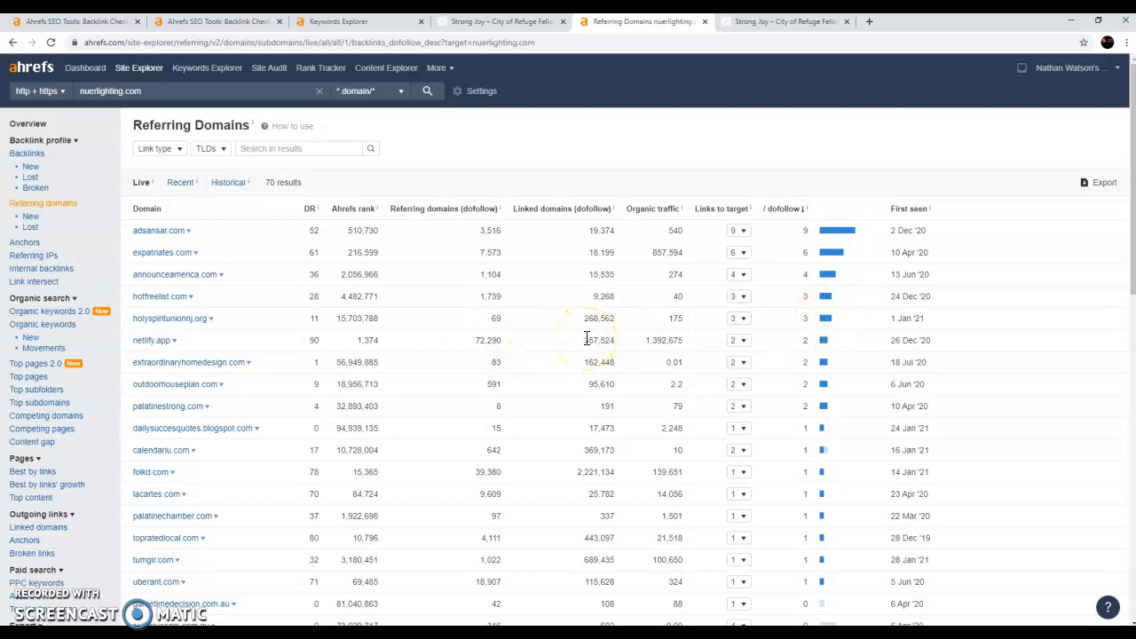
pyautogui.moveTo(600, 377)
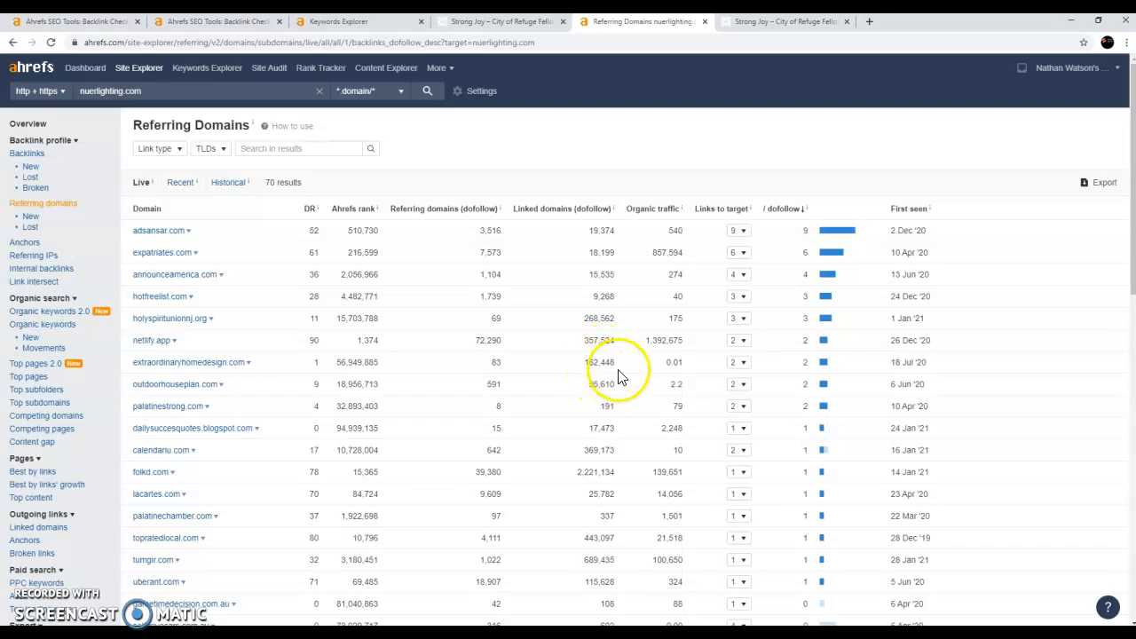
pyautogui.moveTo(372, 418)
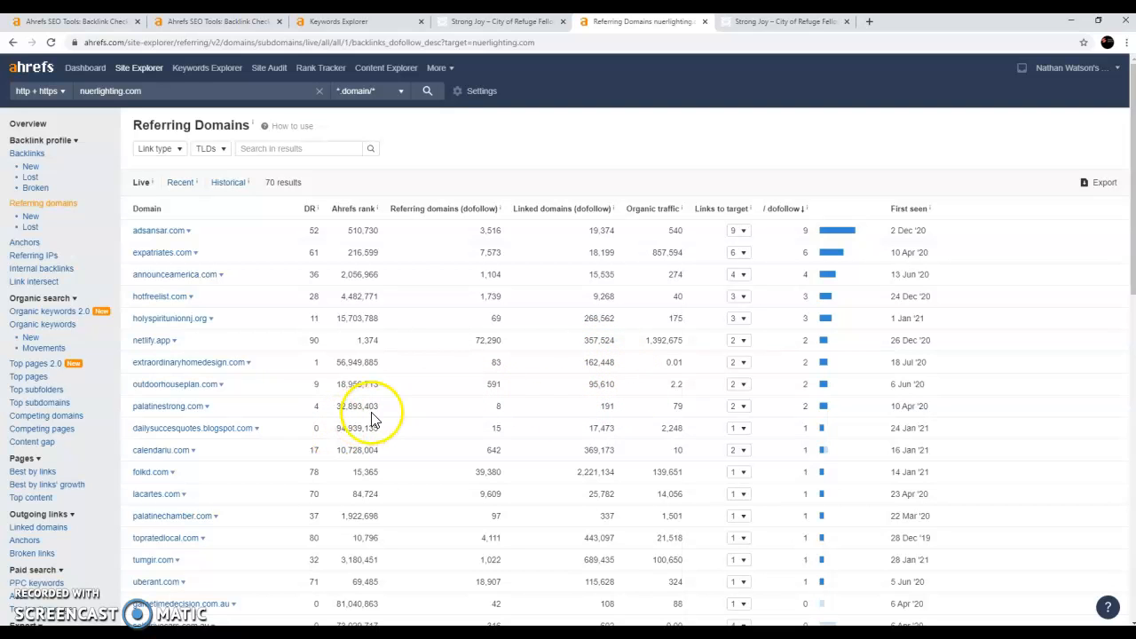
pyautogui.moveTo(417, 455)
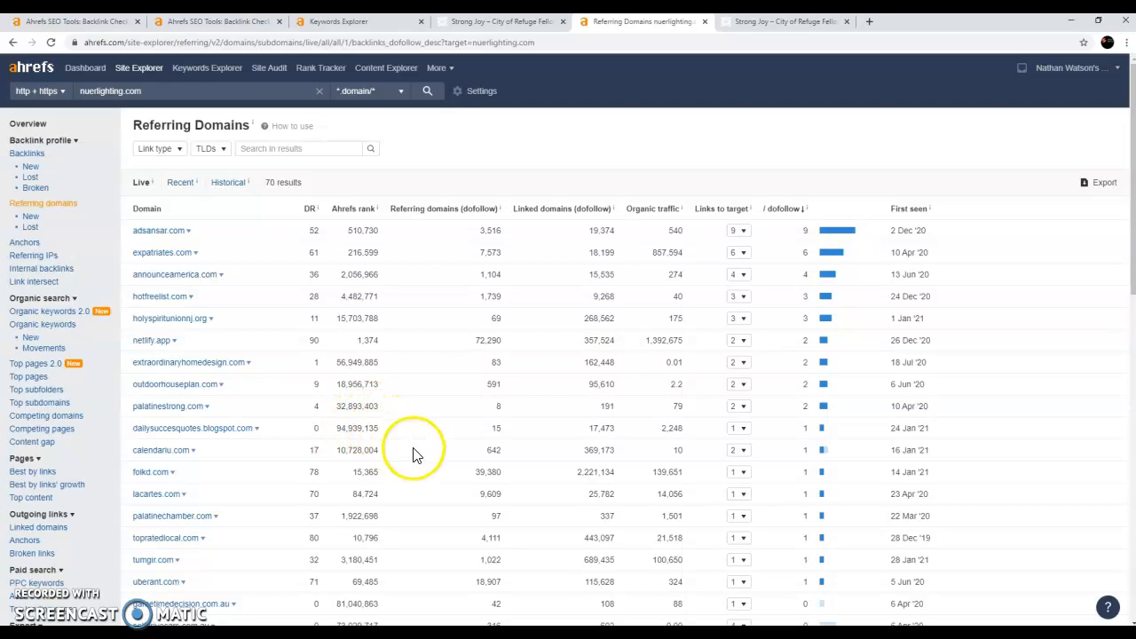
pyautogui.moveTo(417, 428)
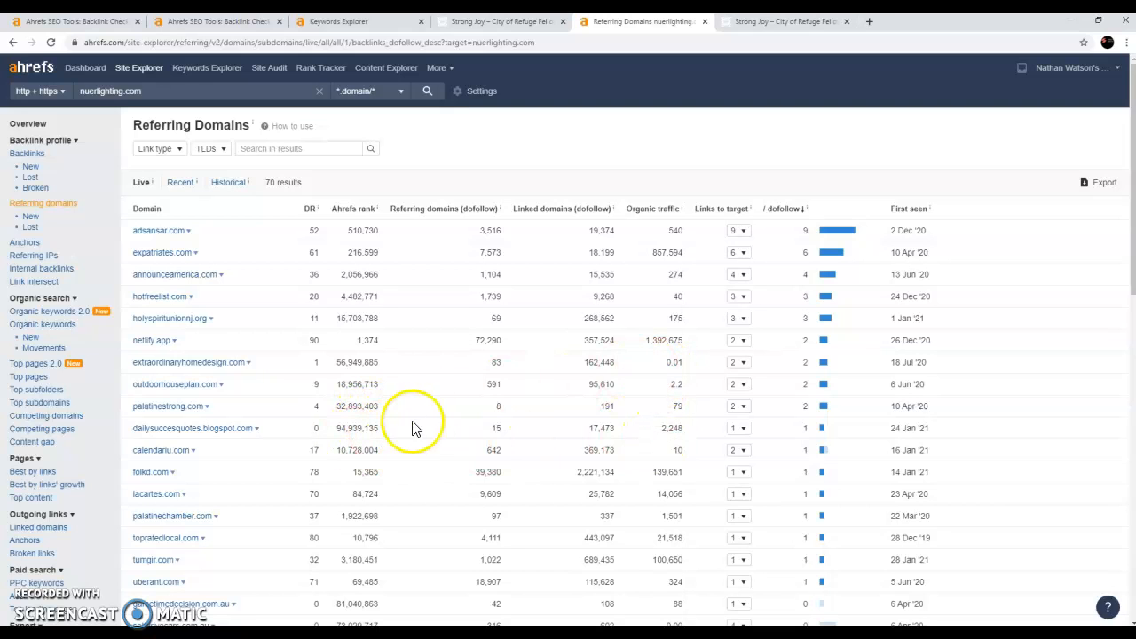
pyautogui.moveTo(412, 458)
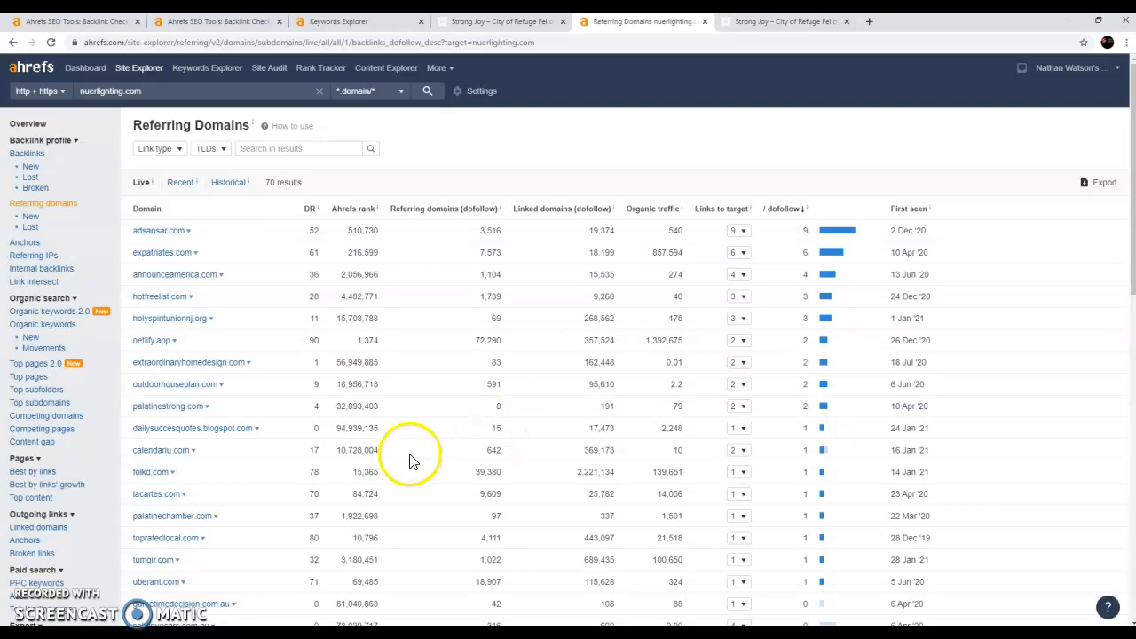